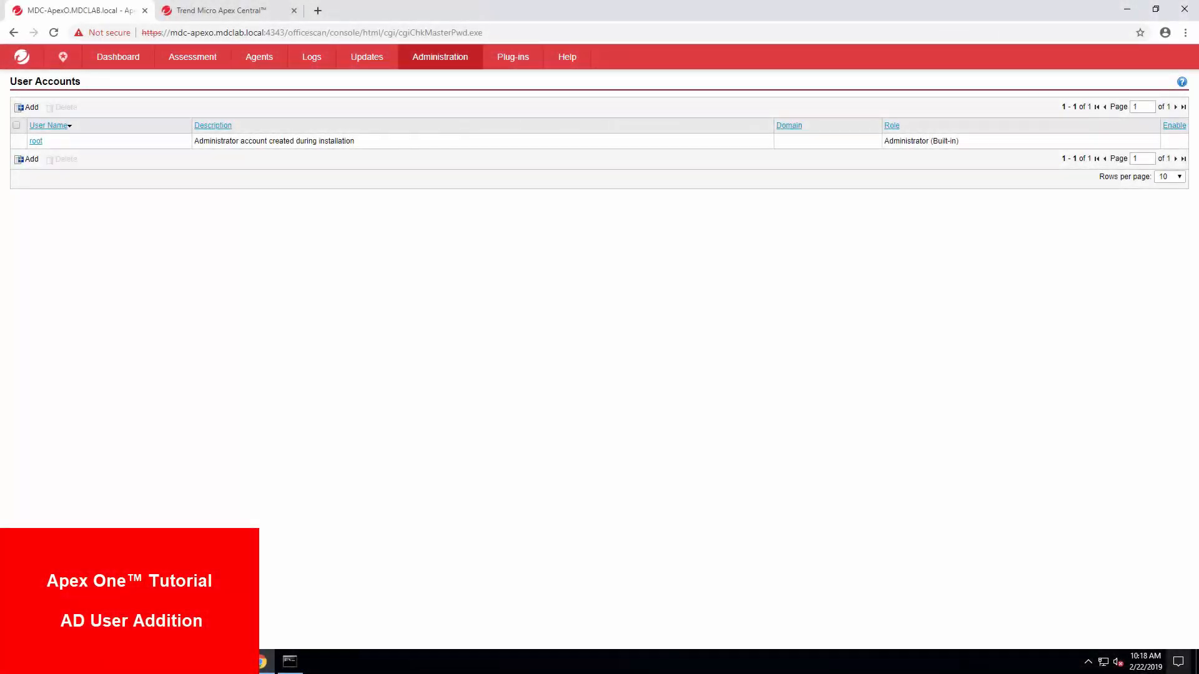
mouse_move(177, 196)
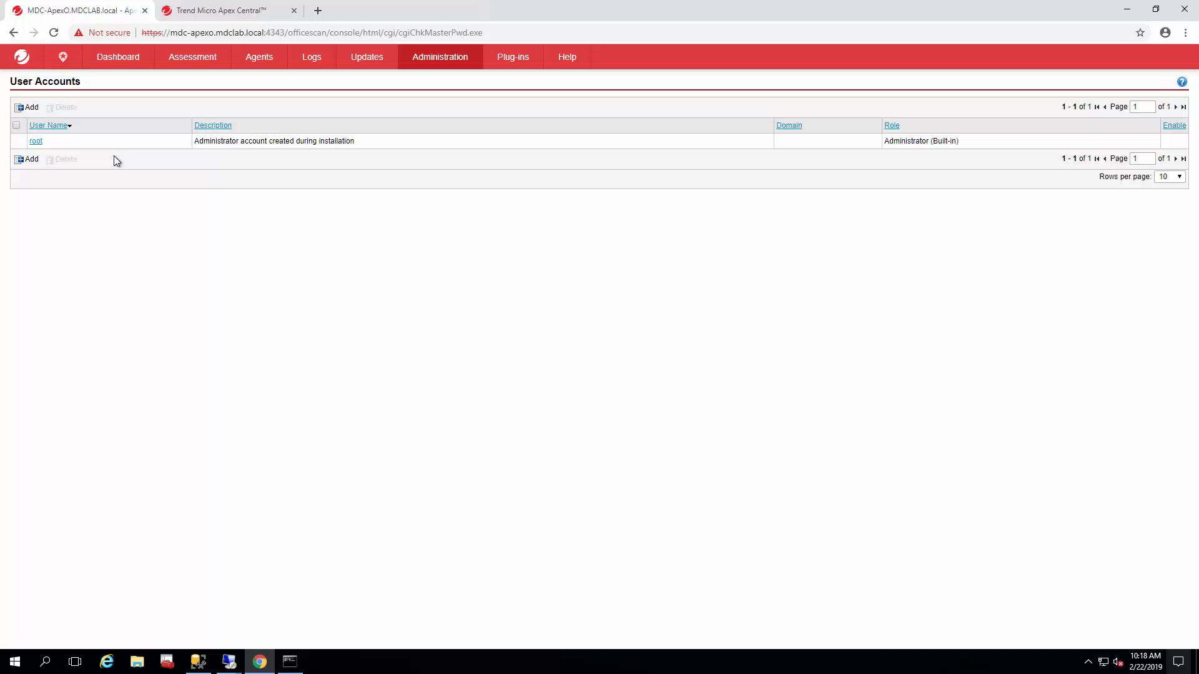
mouse_move(256, 21)
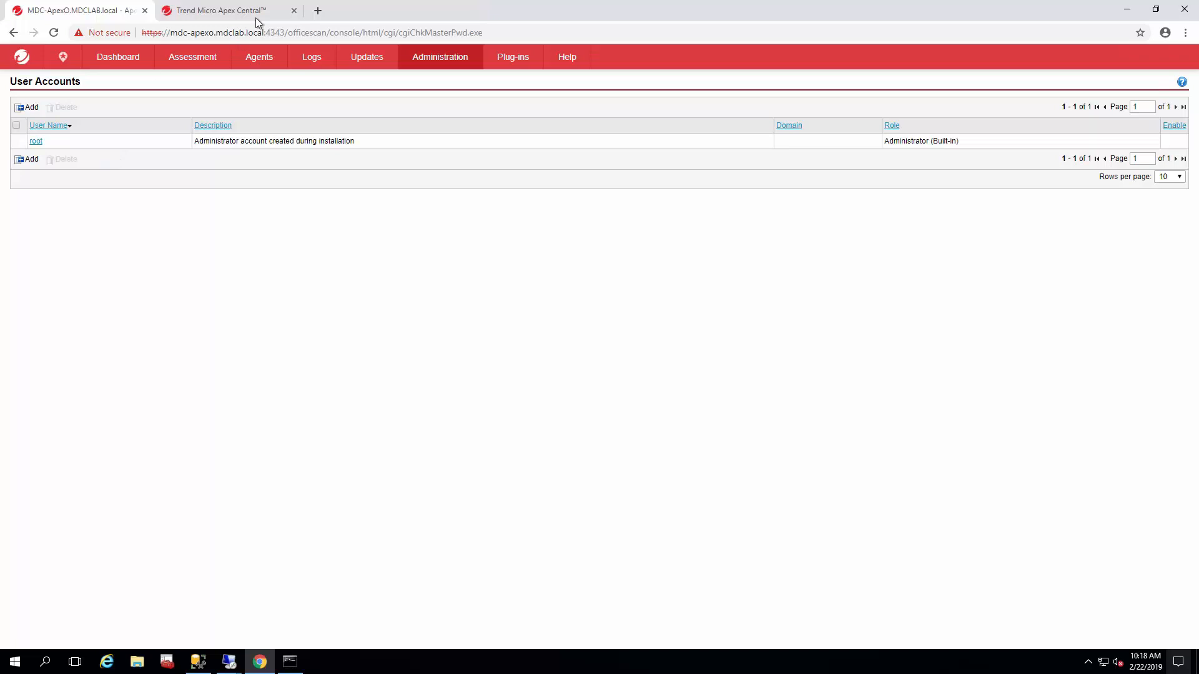
mouse_move(224, 19)
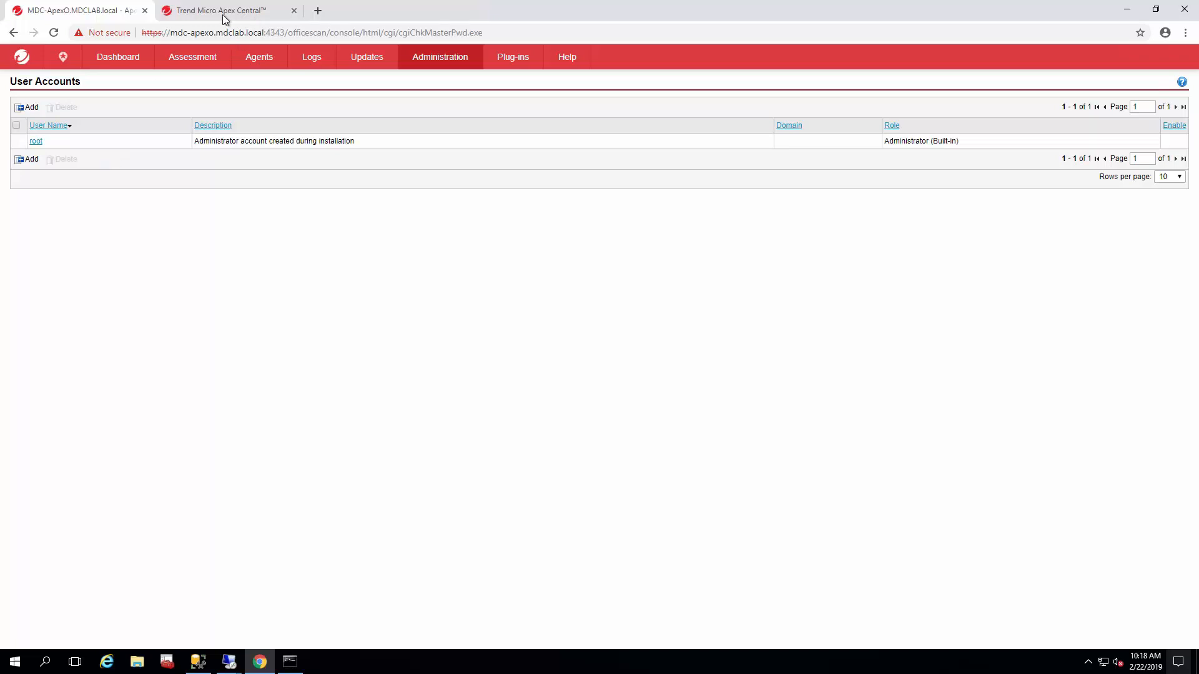
mouse_move(388, 100)
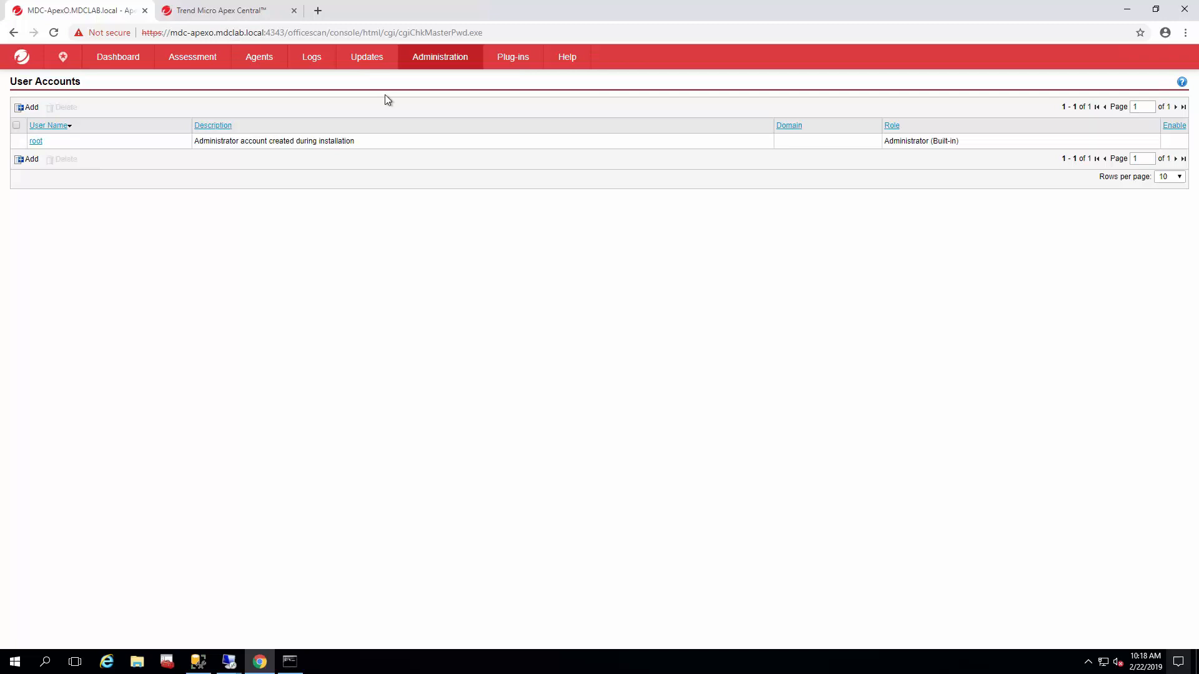
mouse_move(442, 70)
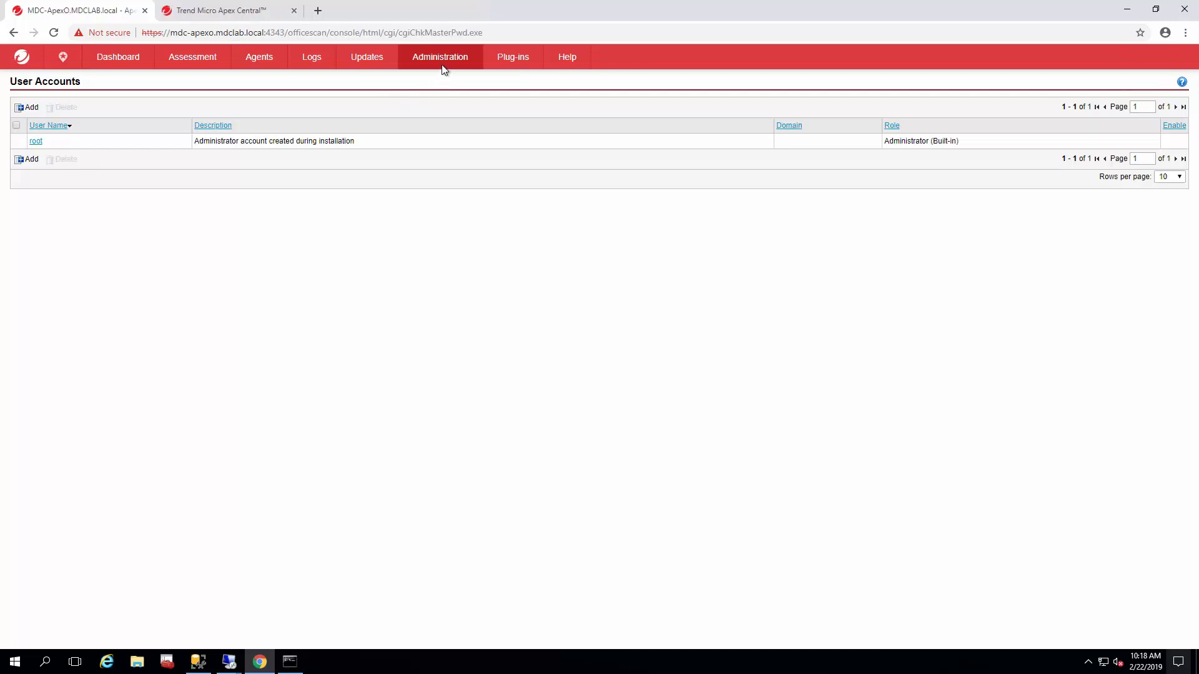
mouse_move(125, 112)
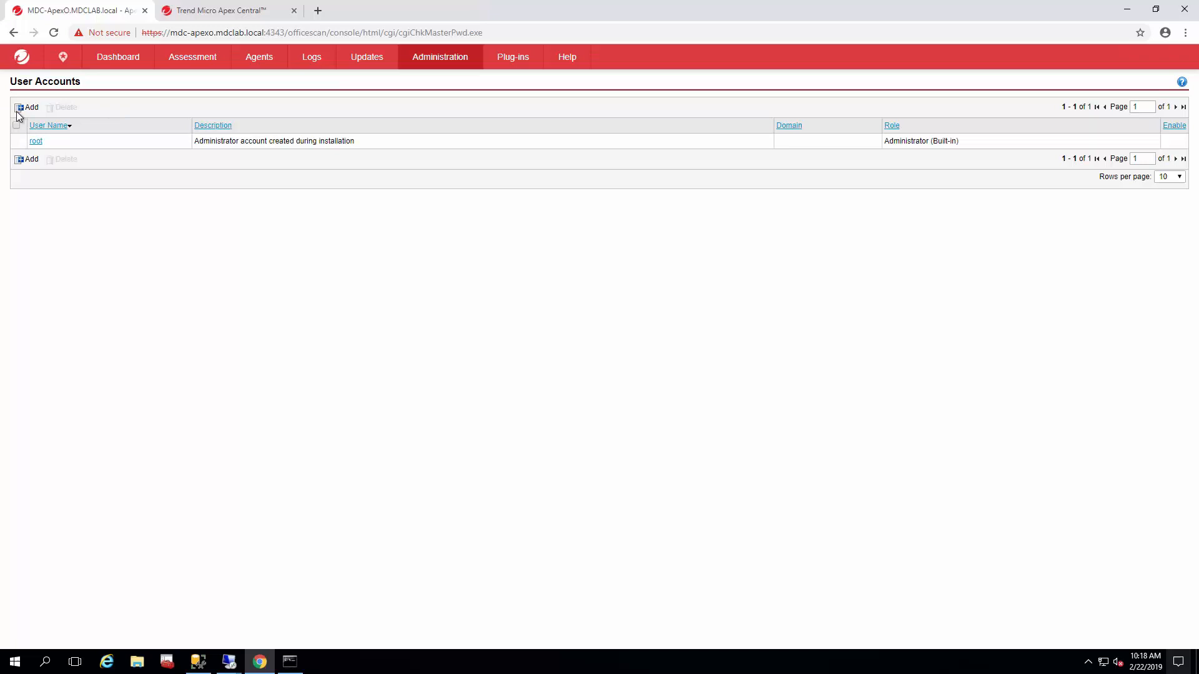
mouse_move(28, 111)
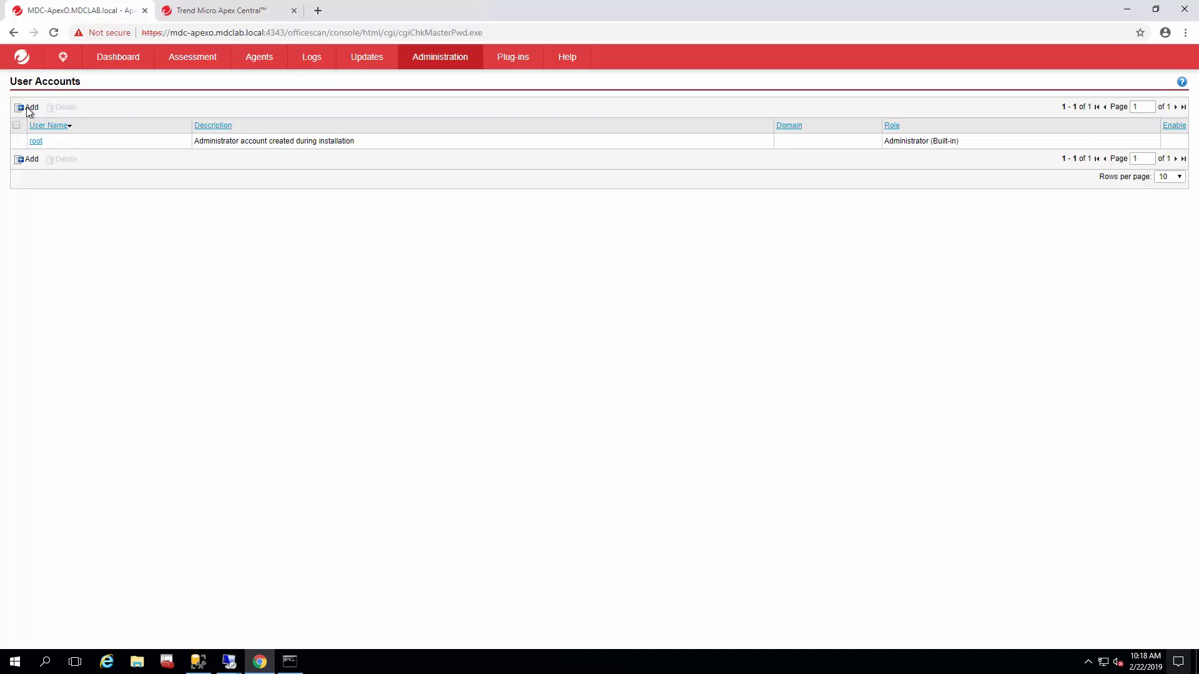
- Begin a new user account from User Accounts and keep the Administrator (Built-in) role
left_click(31, 108)
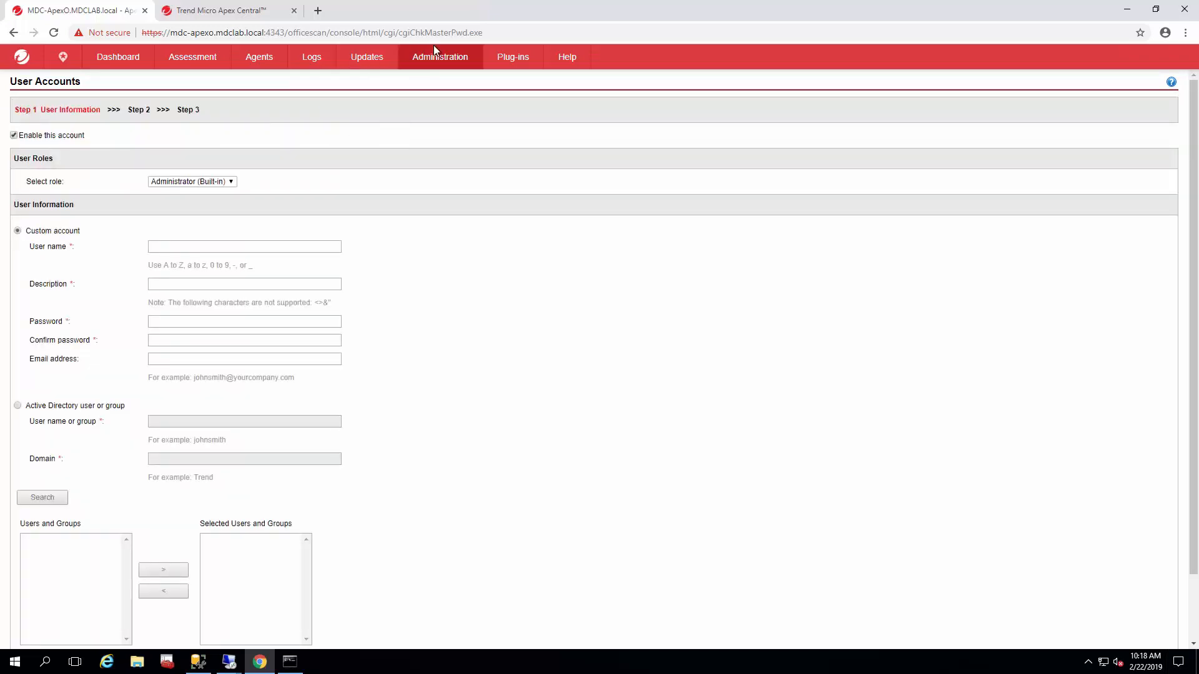
left_click(440, 56)
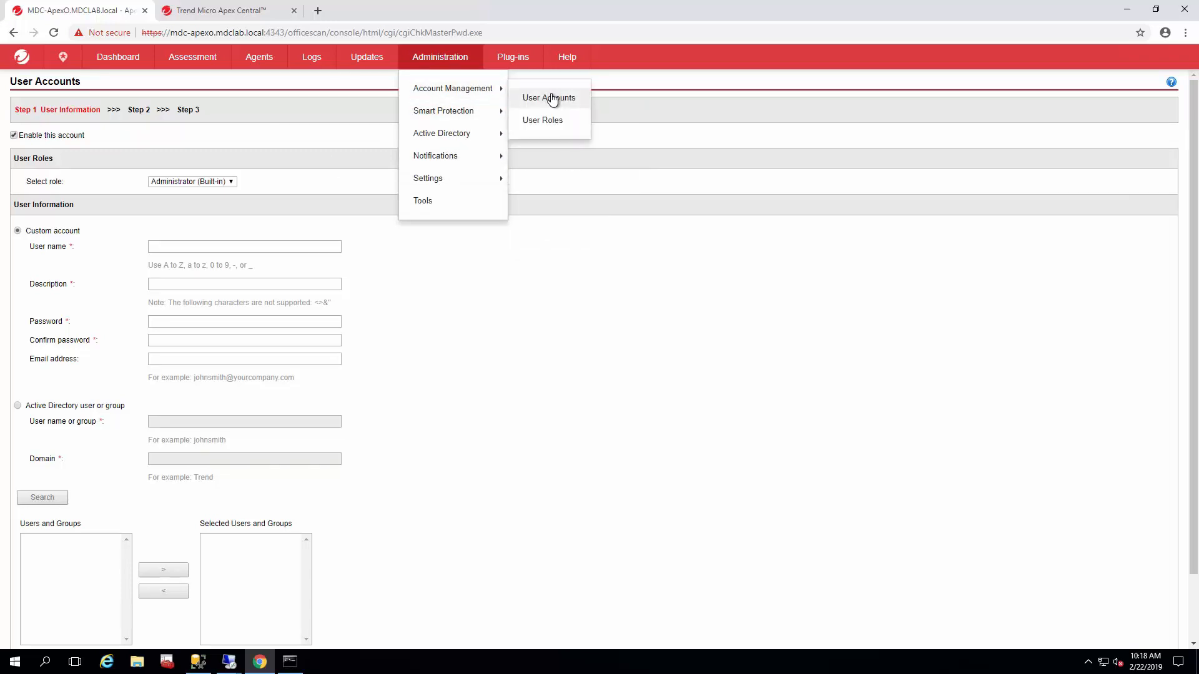
left_click(548, 98)
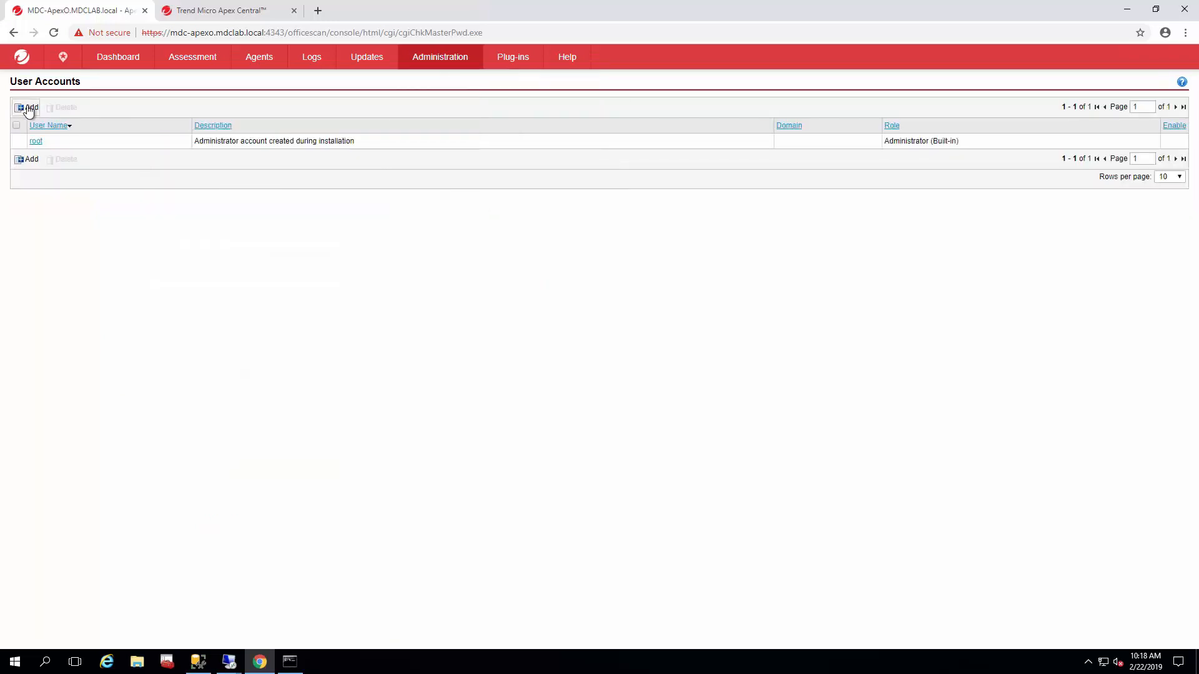
left_click(29, 108)
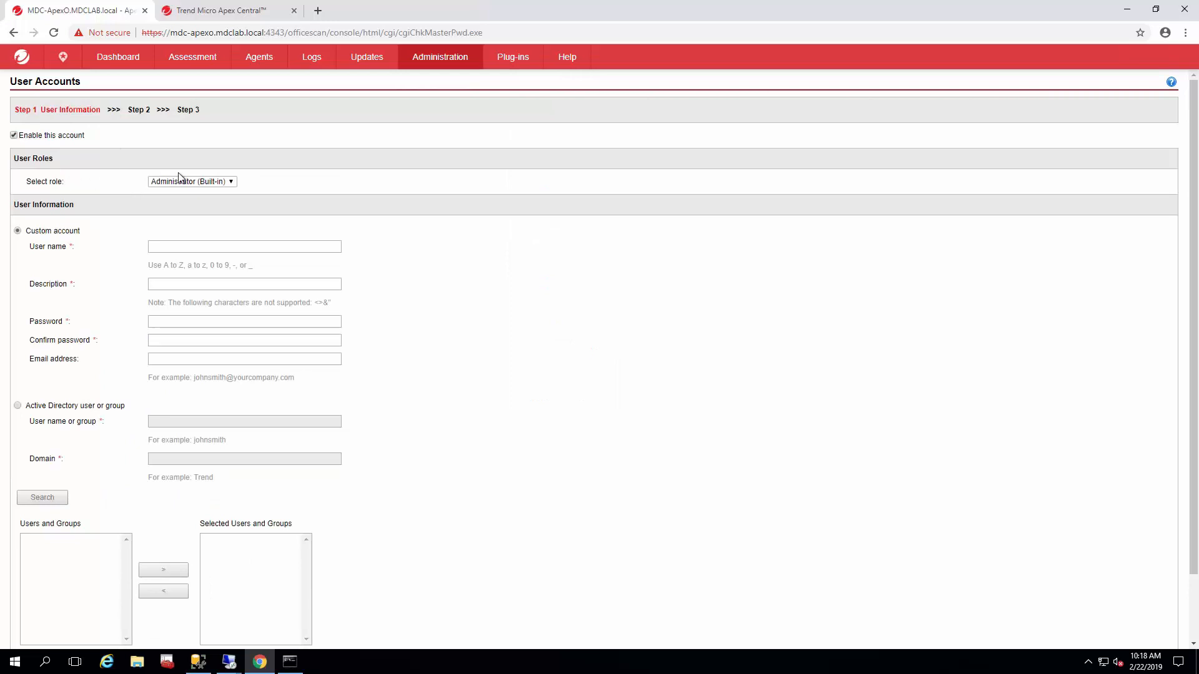
mouse_move(206, 192)
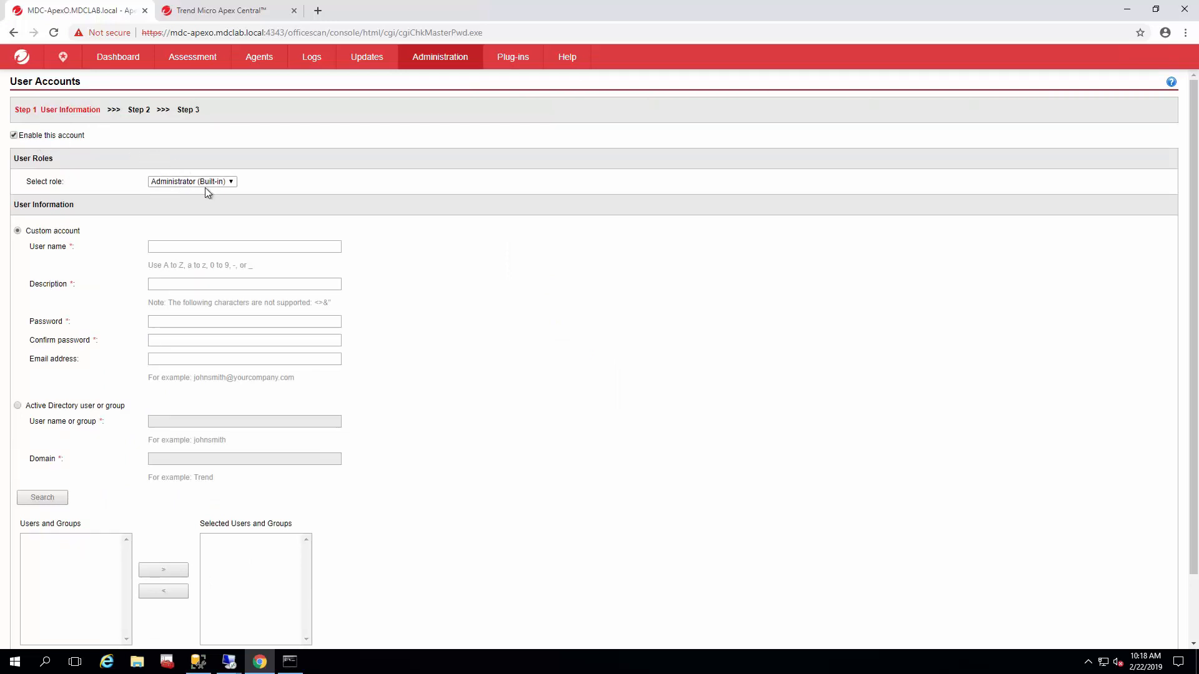
left_click(191, 181)
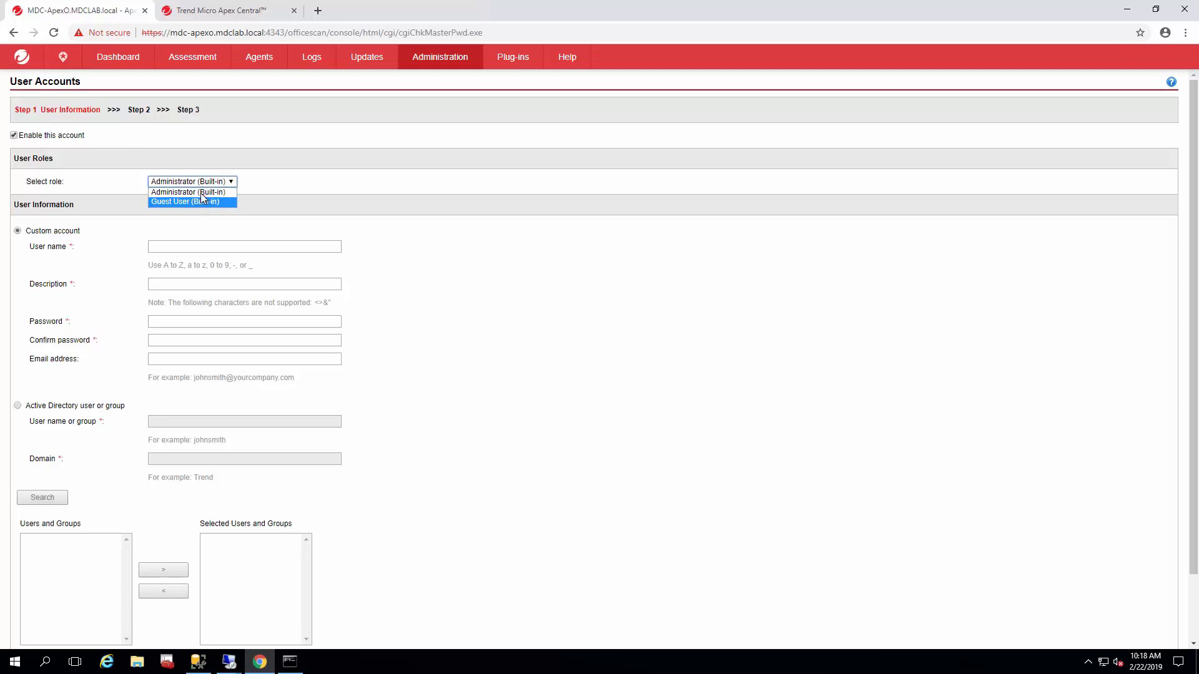
mouse_move(187, 192)
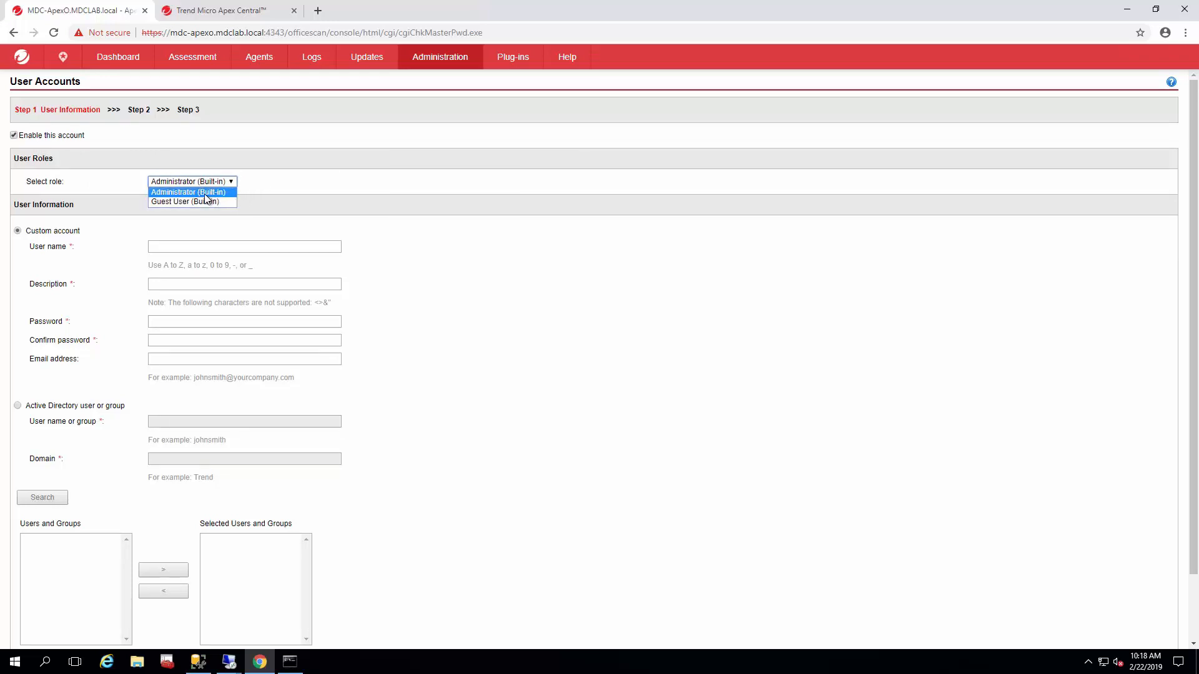
left_click(188, 192)
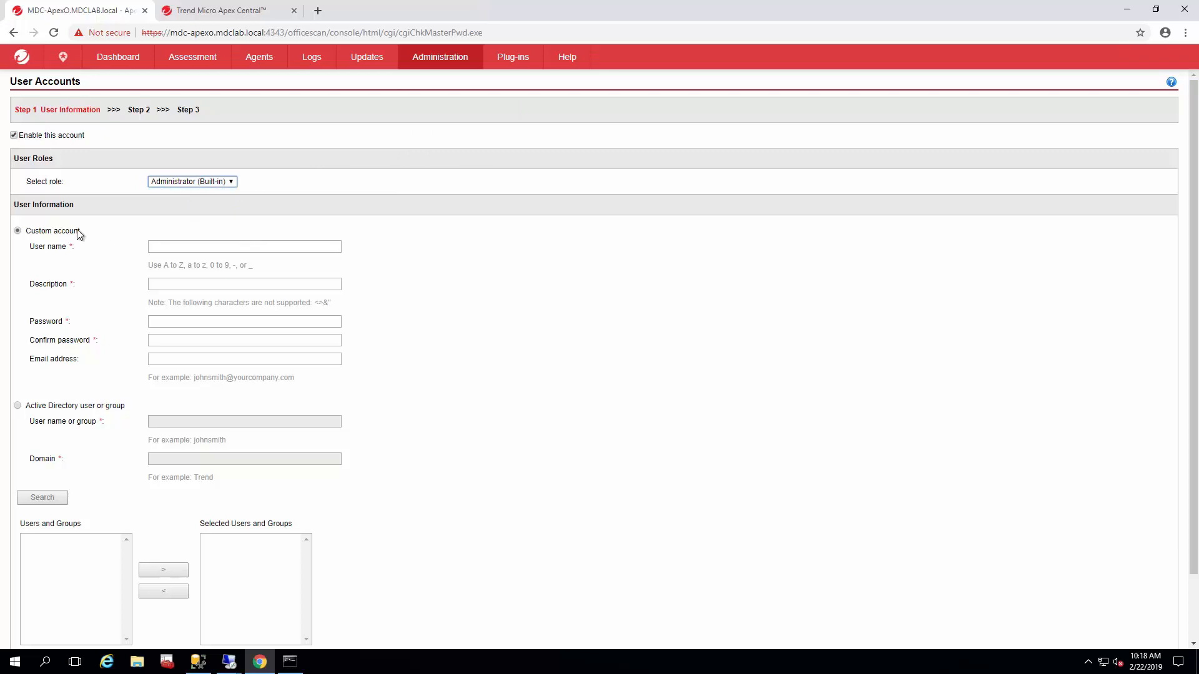
- Search Active Directory for user mikkelc in domain mdclab.local and move it to Selected
left_click(16, 405)
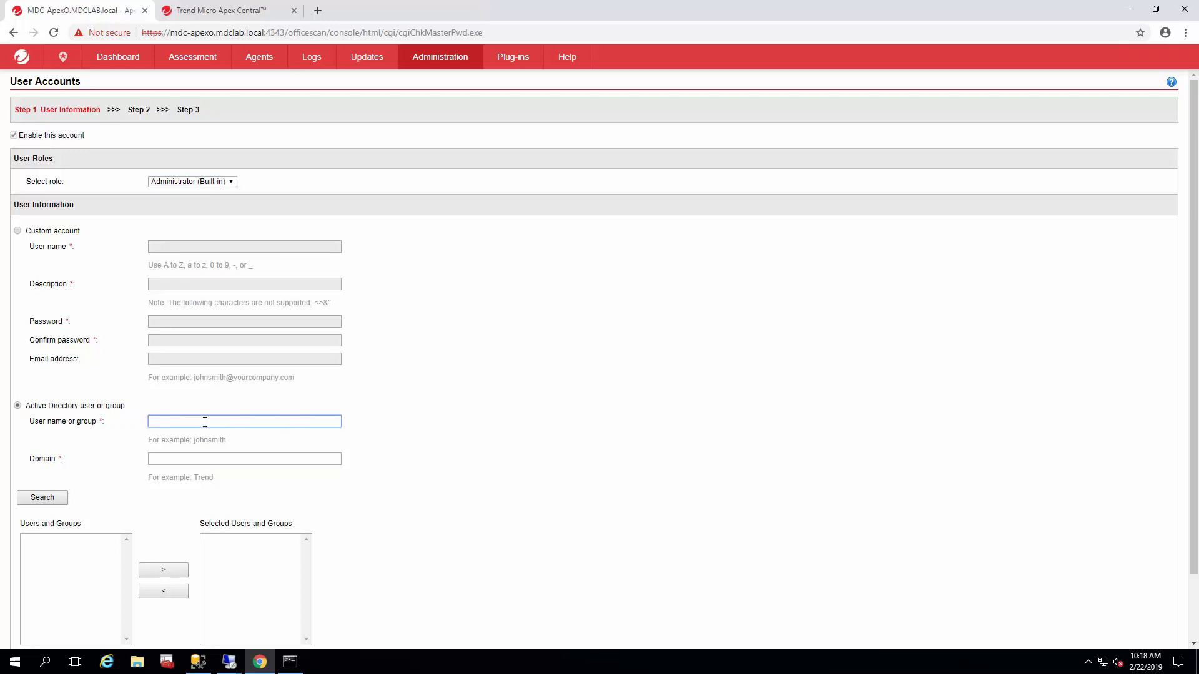
type("mikkelc")
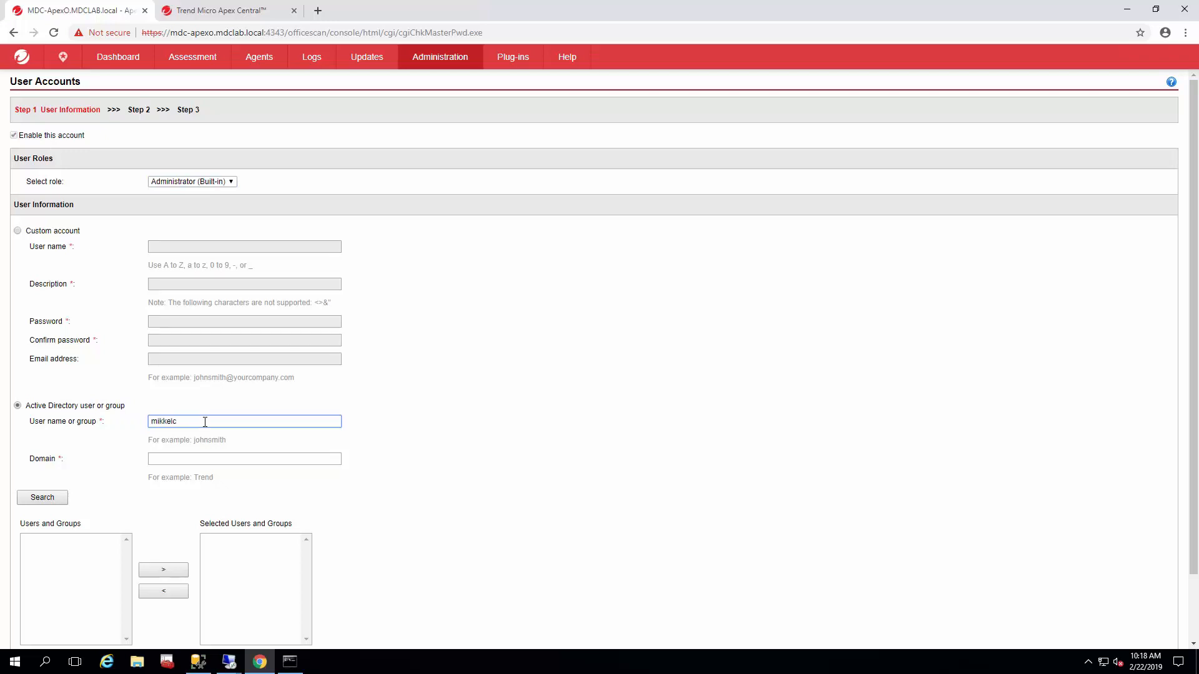
type("m")
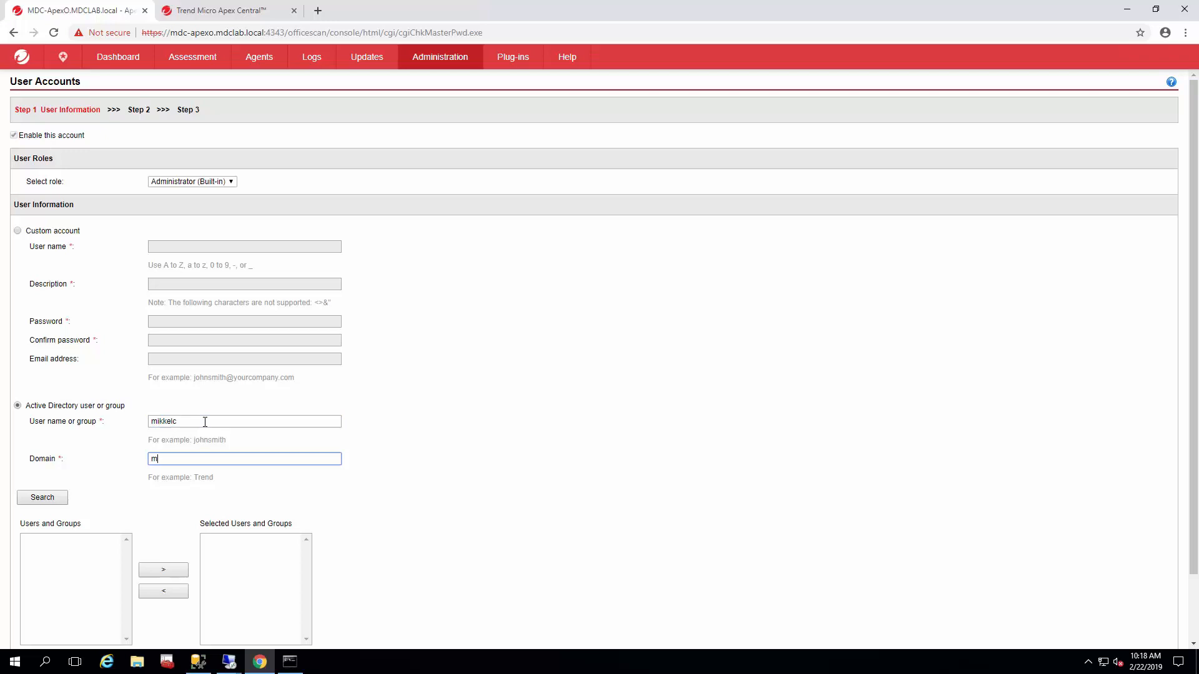
type("dclab.local")
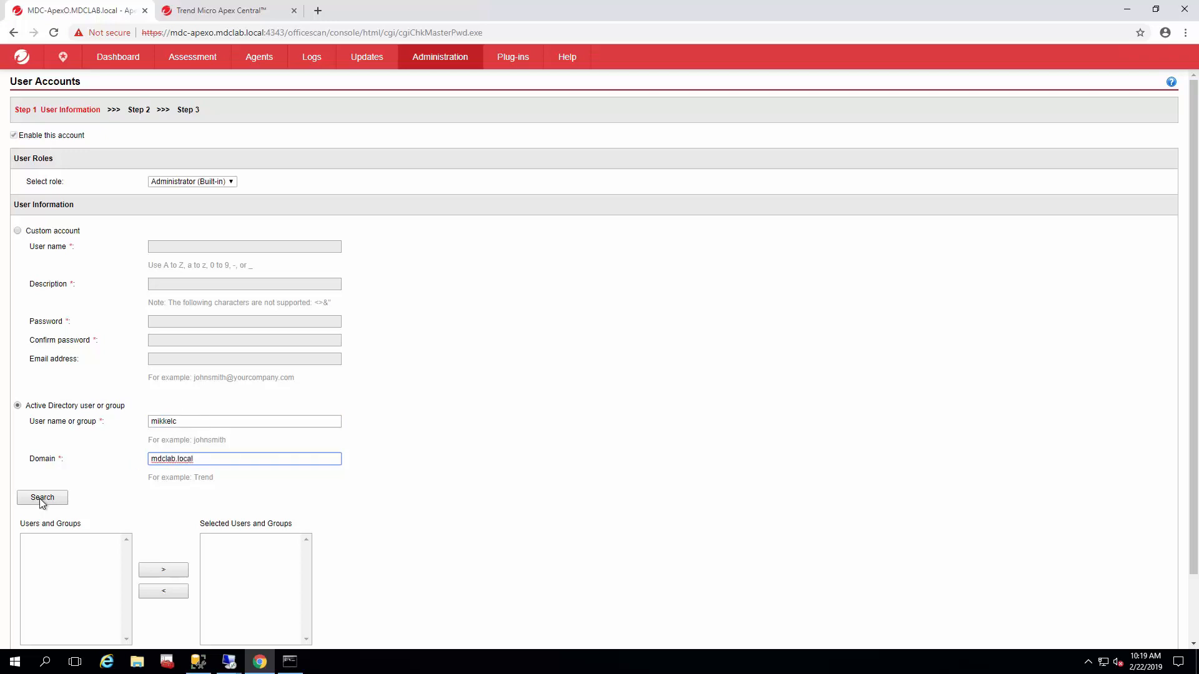
left_click(43, 497)
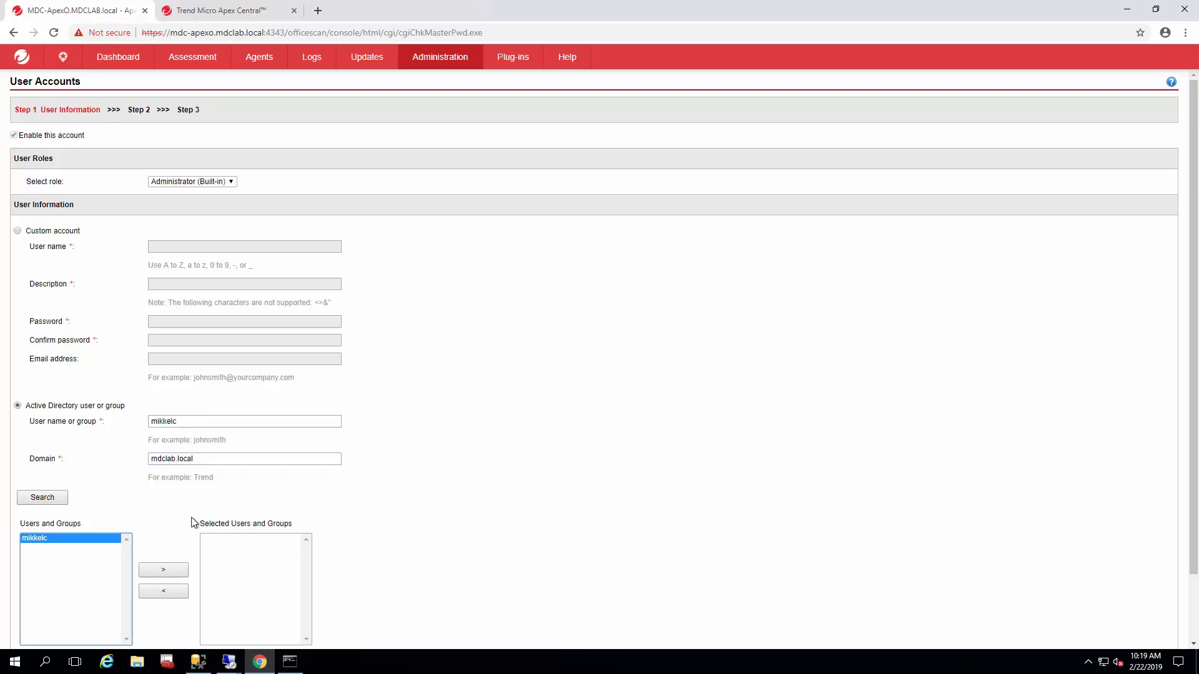
scroll("down", 3)
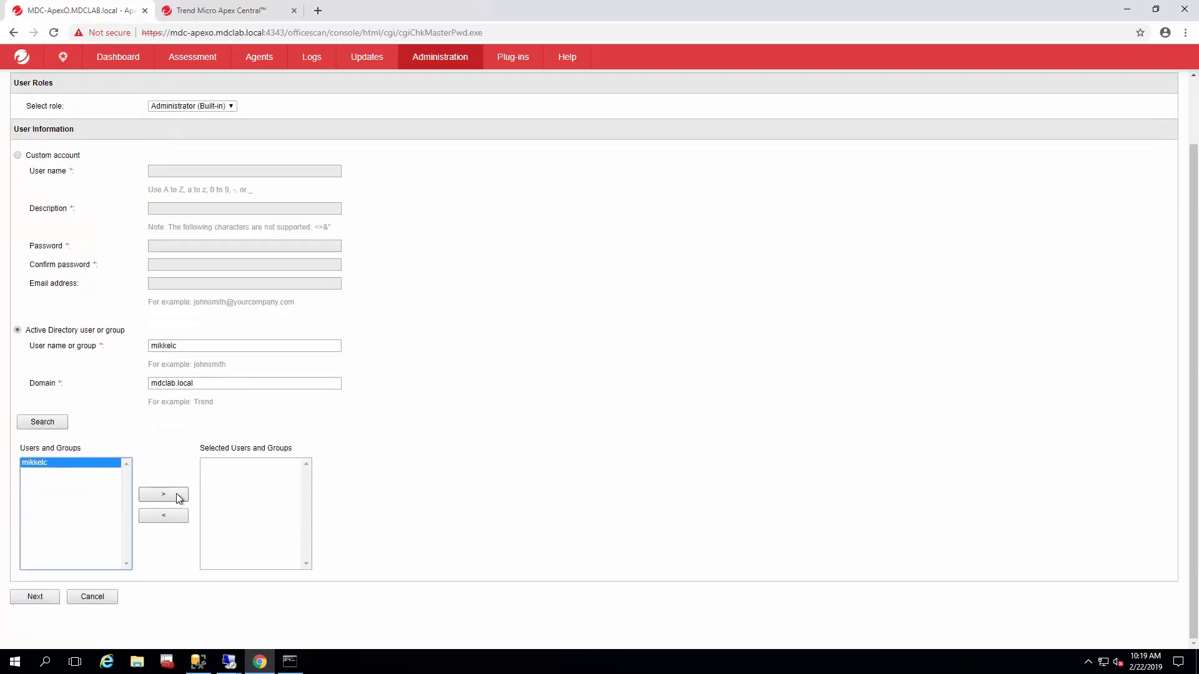
left_click(163, 494)
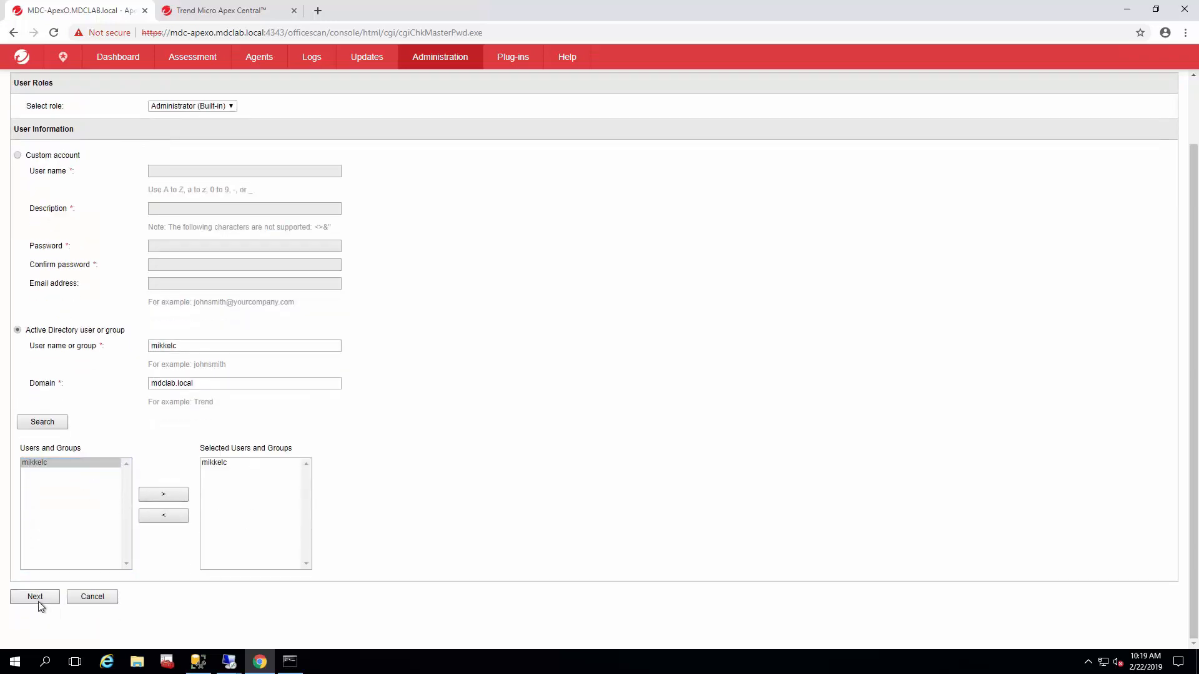
- Advance to Step 2 Agent Domain Control and expand the Apex One server tree to show Mdclab
left_click(35, 597)
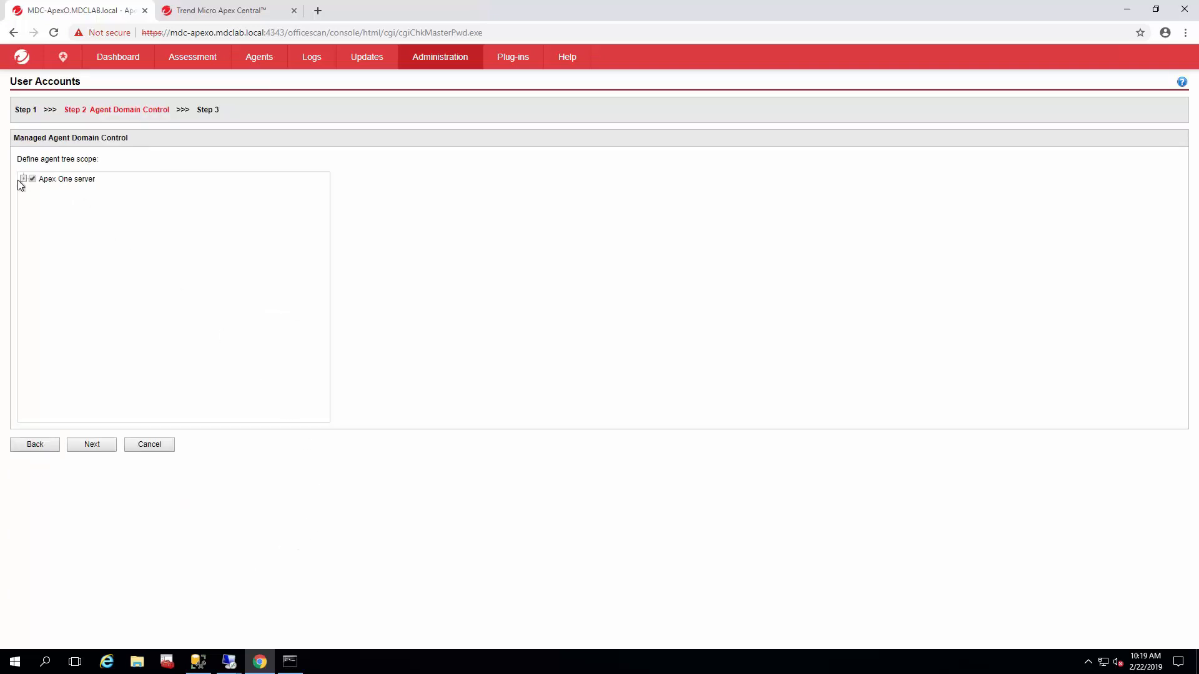
left_click(24, 179)
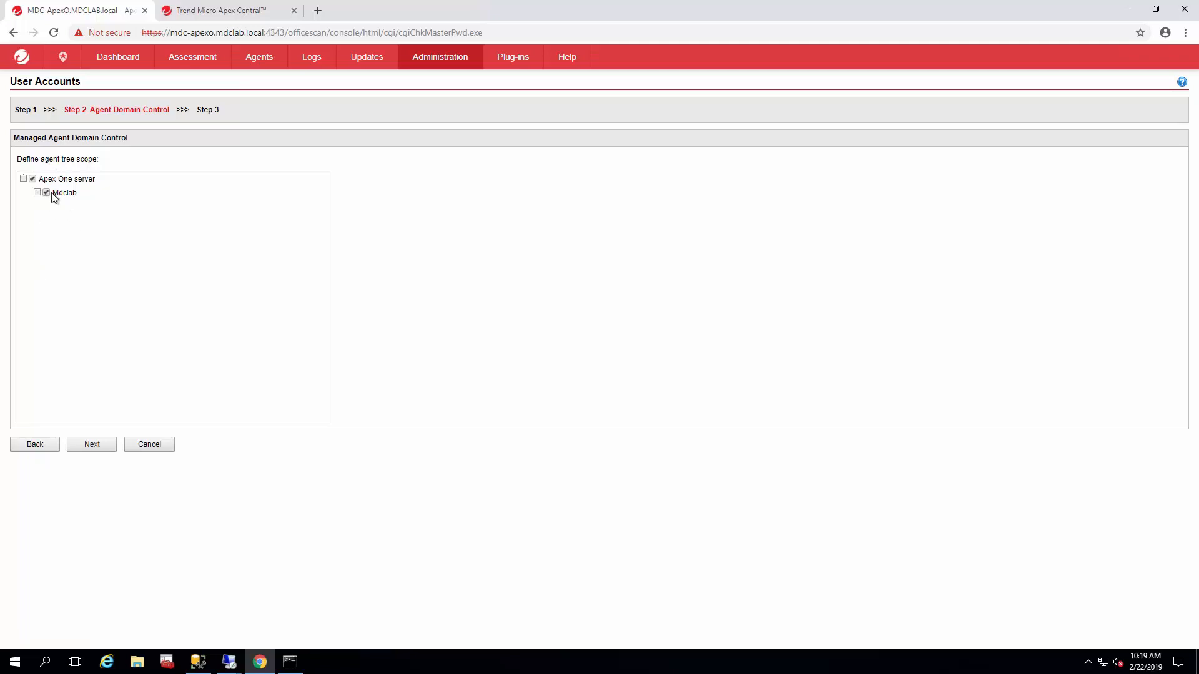
mouse_move(61, 214)
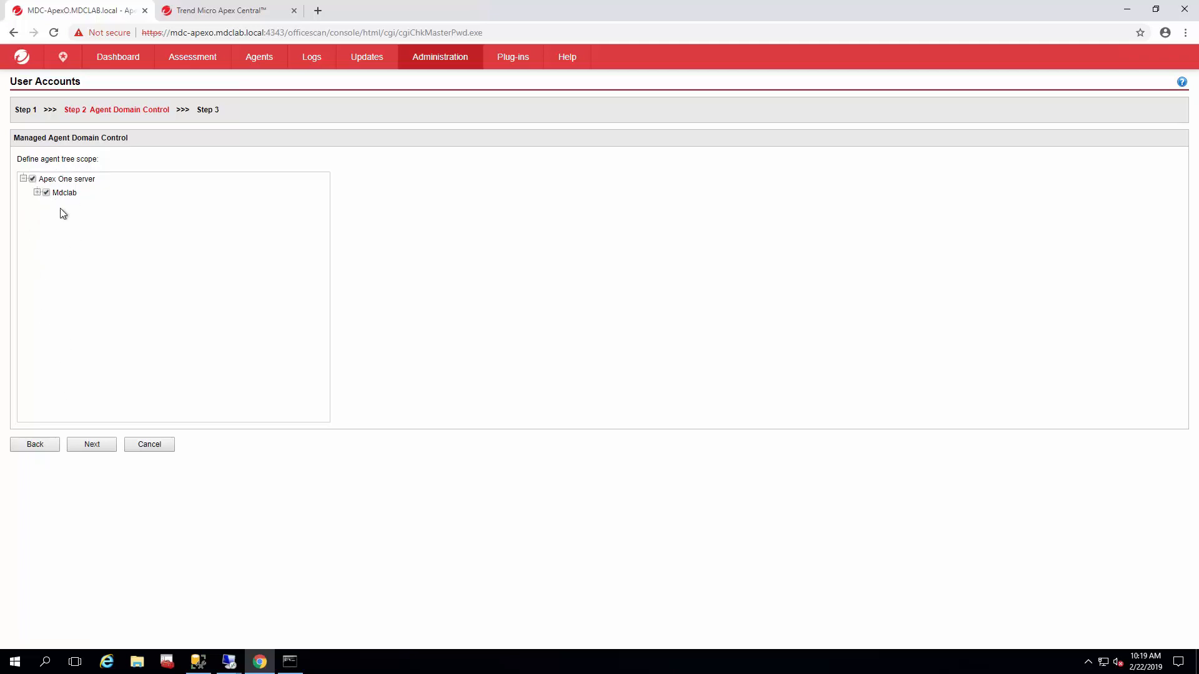
mouse_move(158, 211)
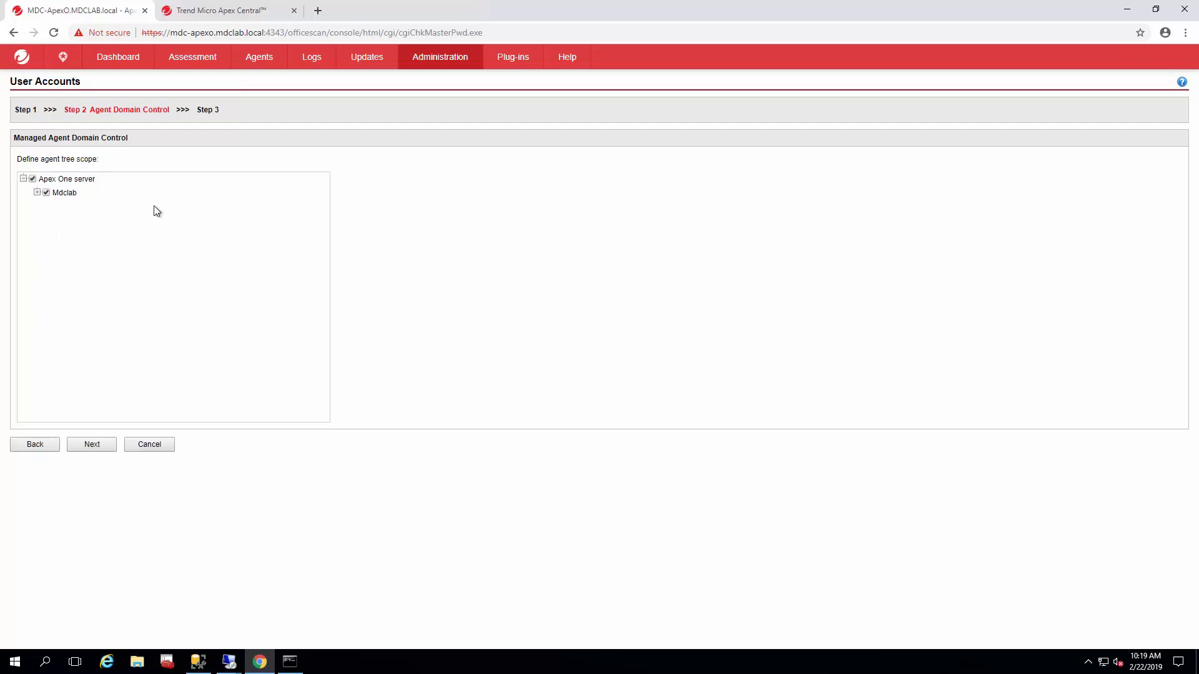
mouse_move(90, 375)
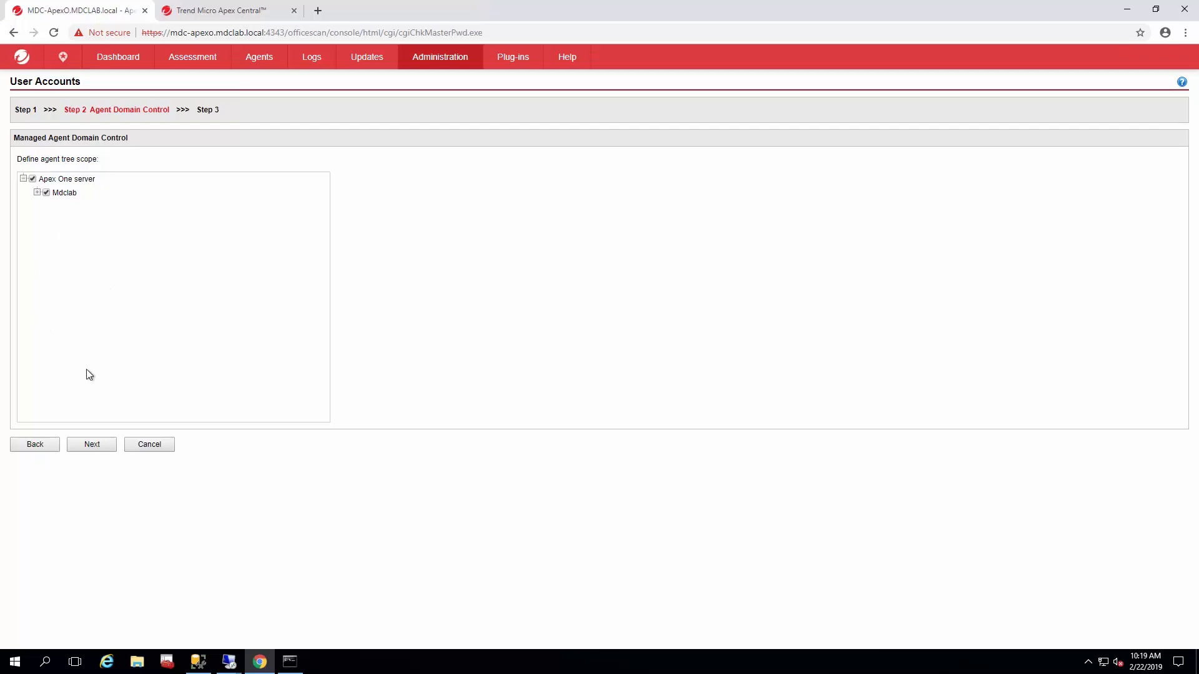
- Select the Apex One server domain under Agent Tree Scope for permission setup
left_click(91, 445)
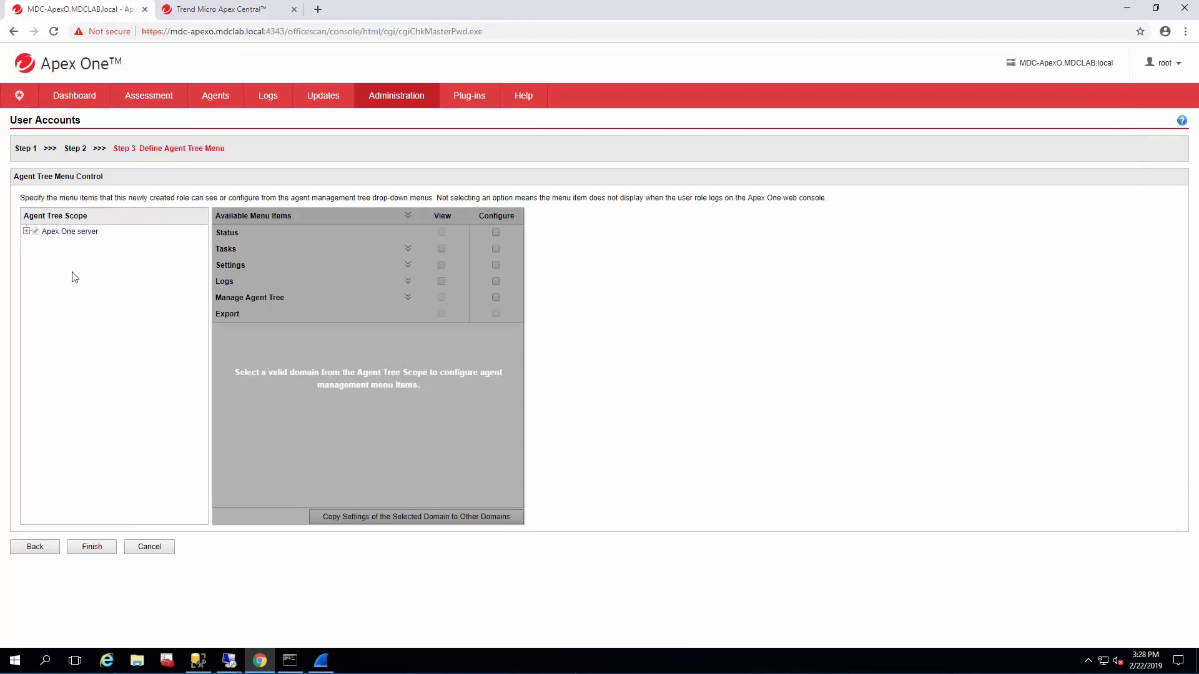
mouse_move(35, 254)
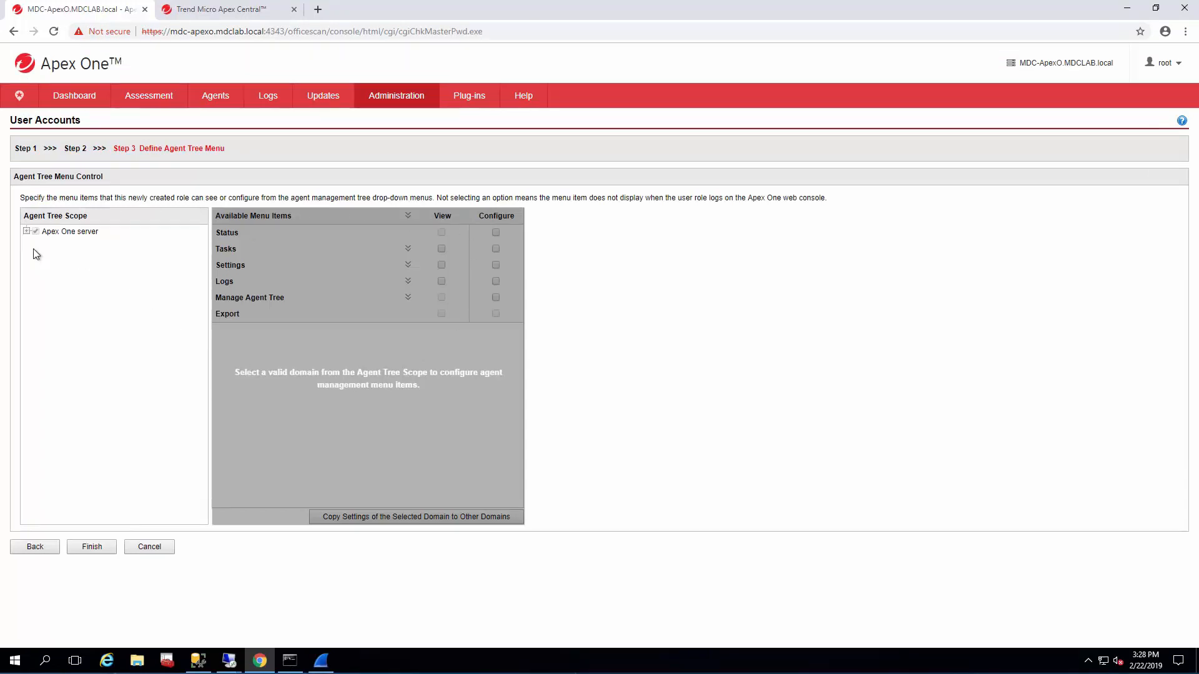
left_click(26, 231)
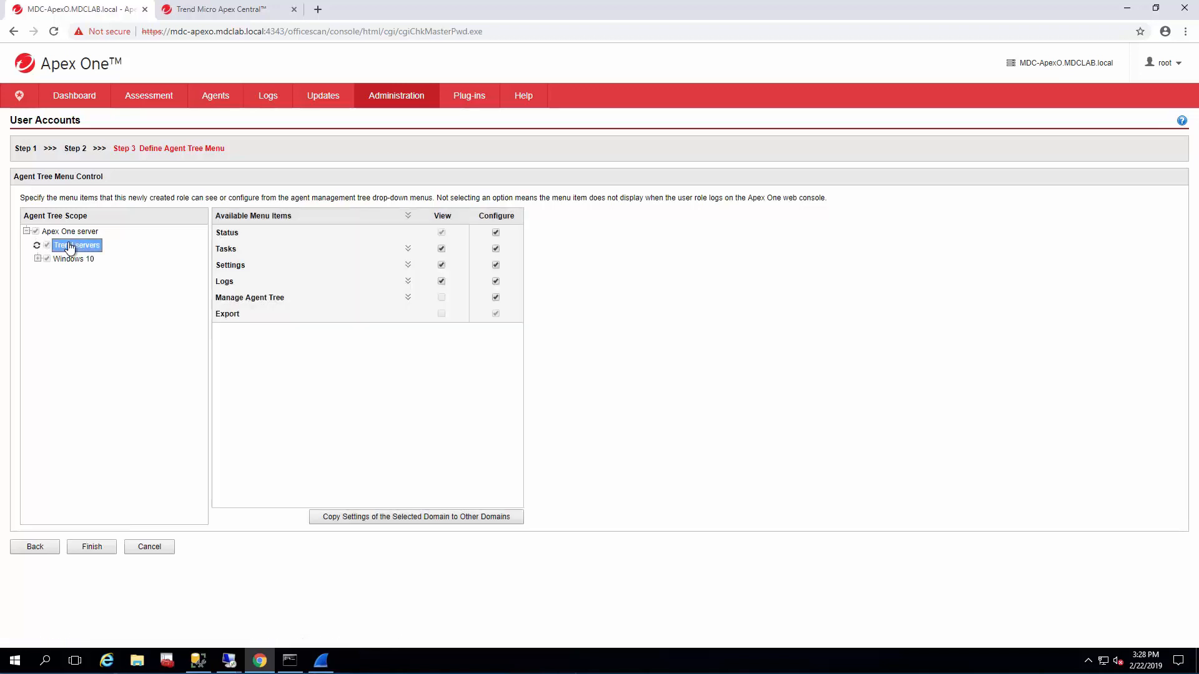
left_click(26, 231)
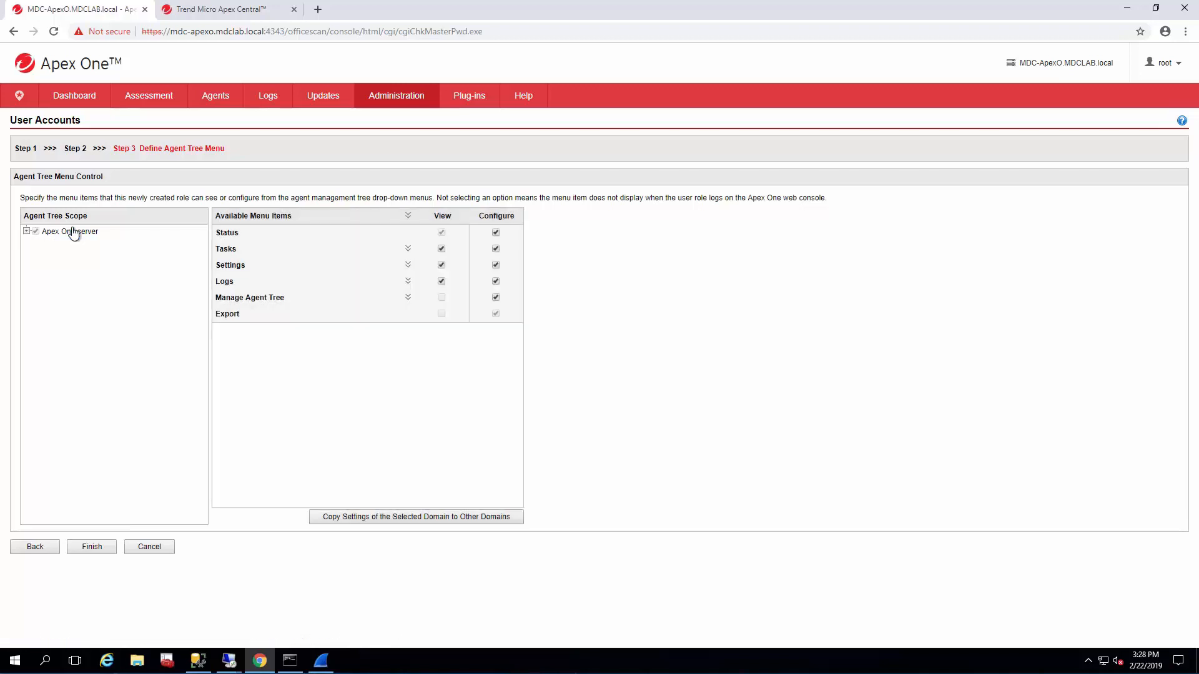
left_click(26, 231)
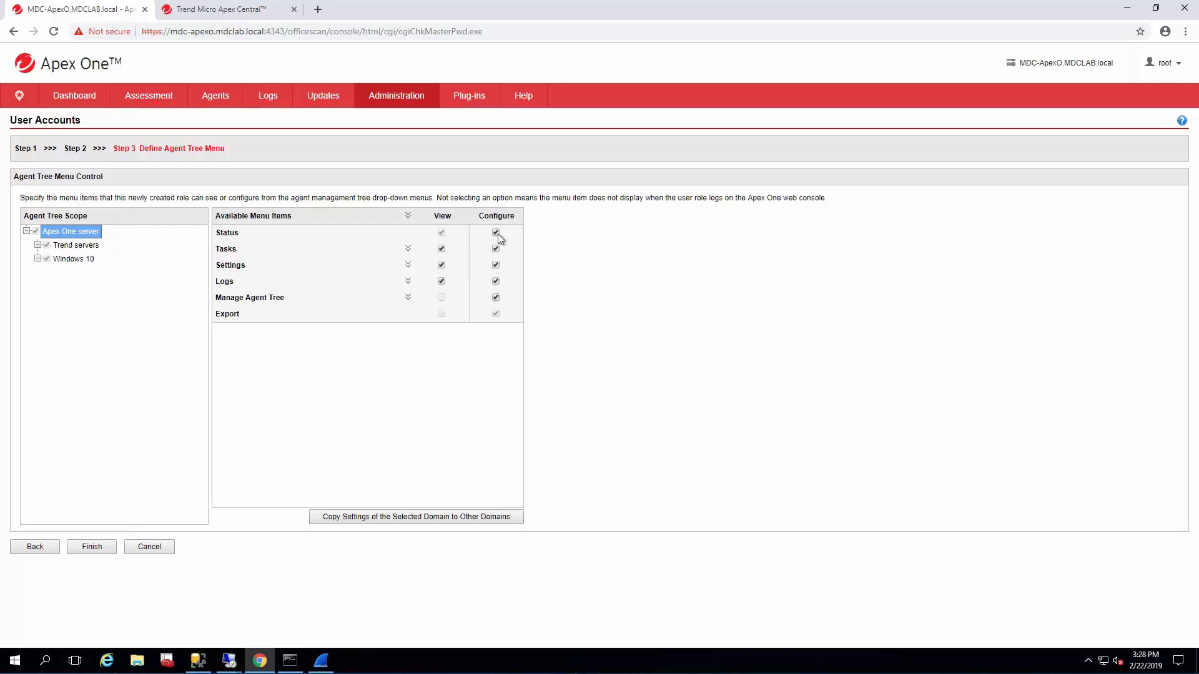
- Expand the Tasks and Settings groups and review their View/Configure permission checkboxes
left_click(407, 249)
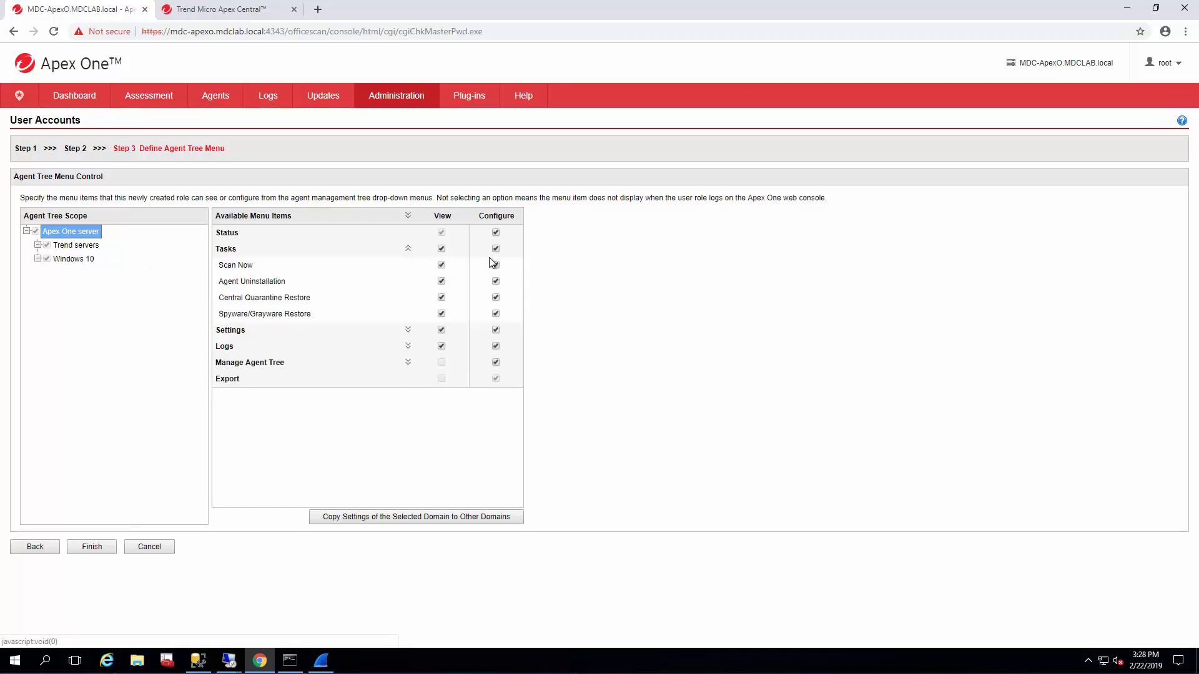
left_click(407, 330)
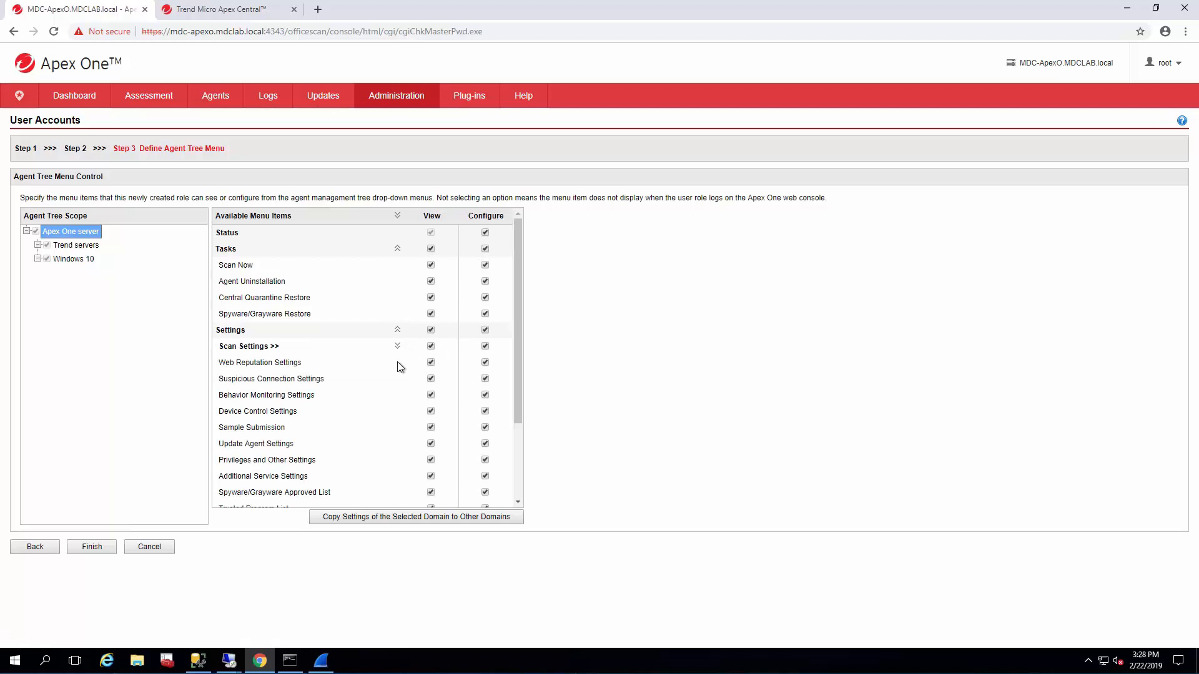
scroll("down", 3)
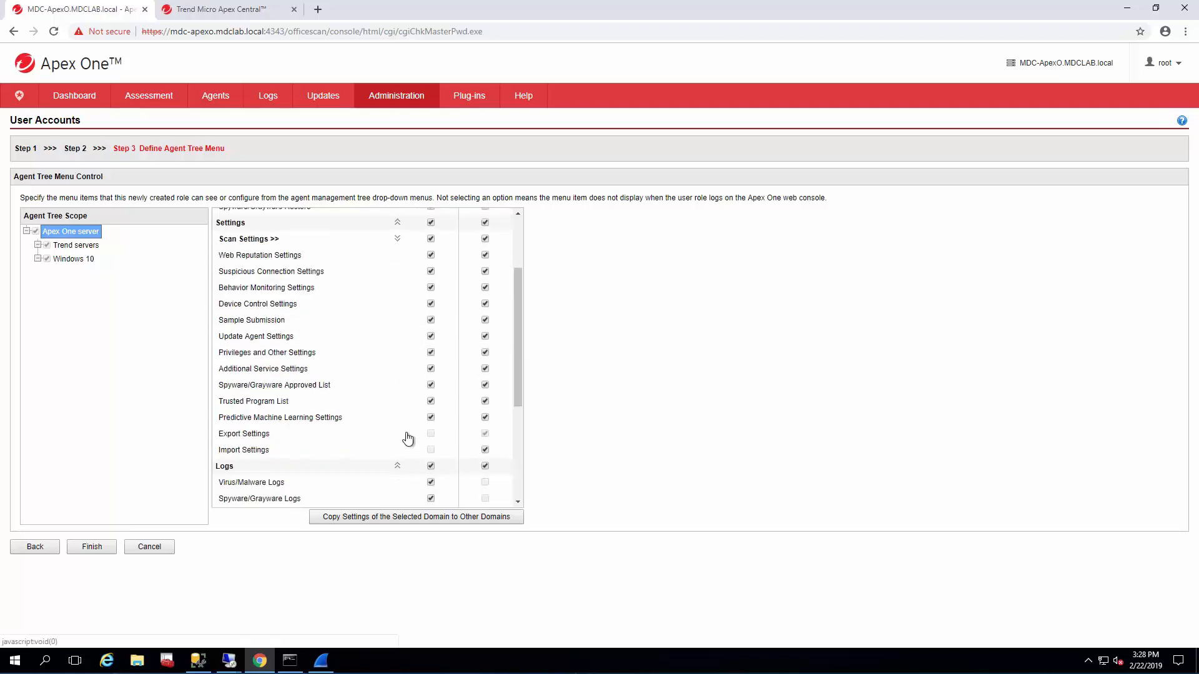
scroll("down", 3)
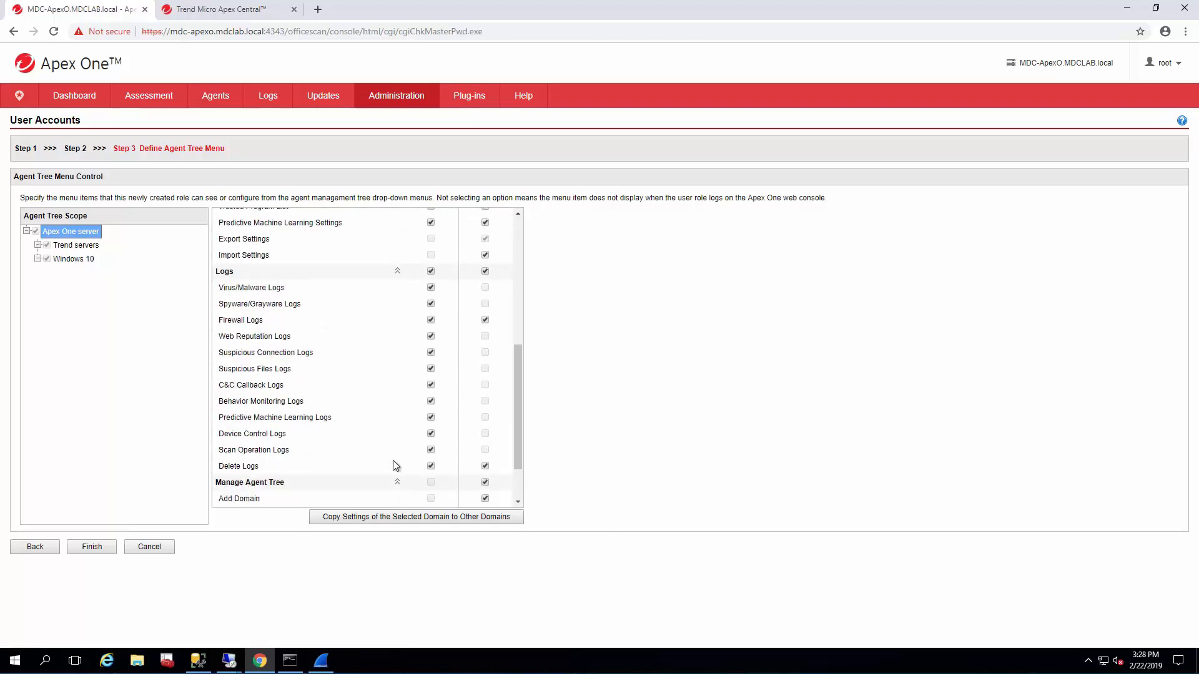
scroll("down", 3)
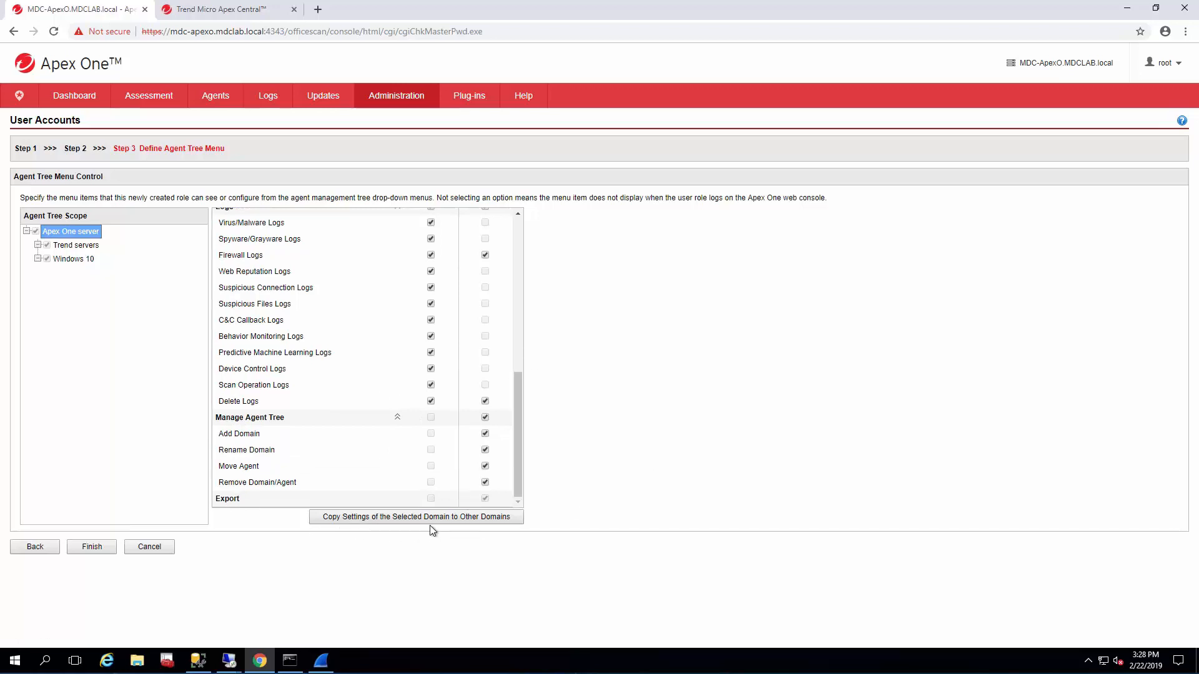
mouse_move(377, 530)
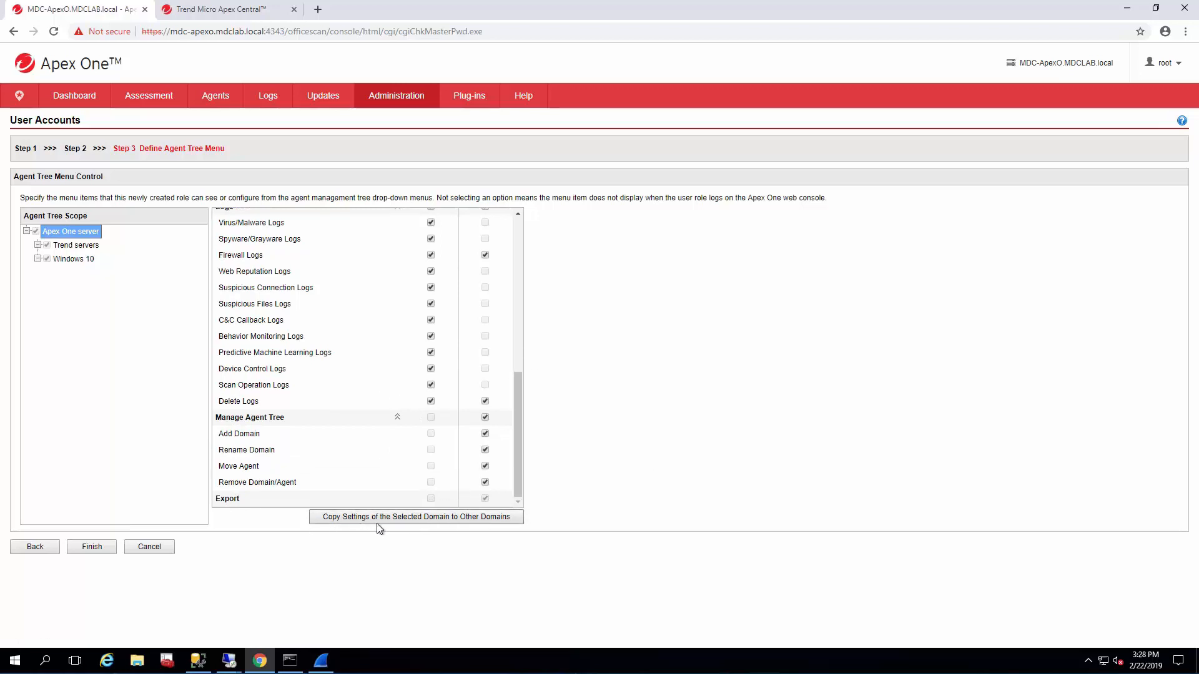
mouse_move(176, 526)
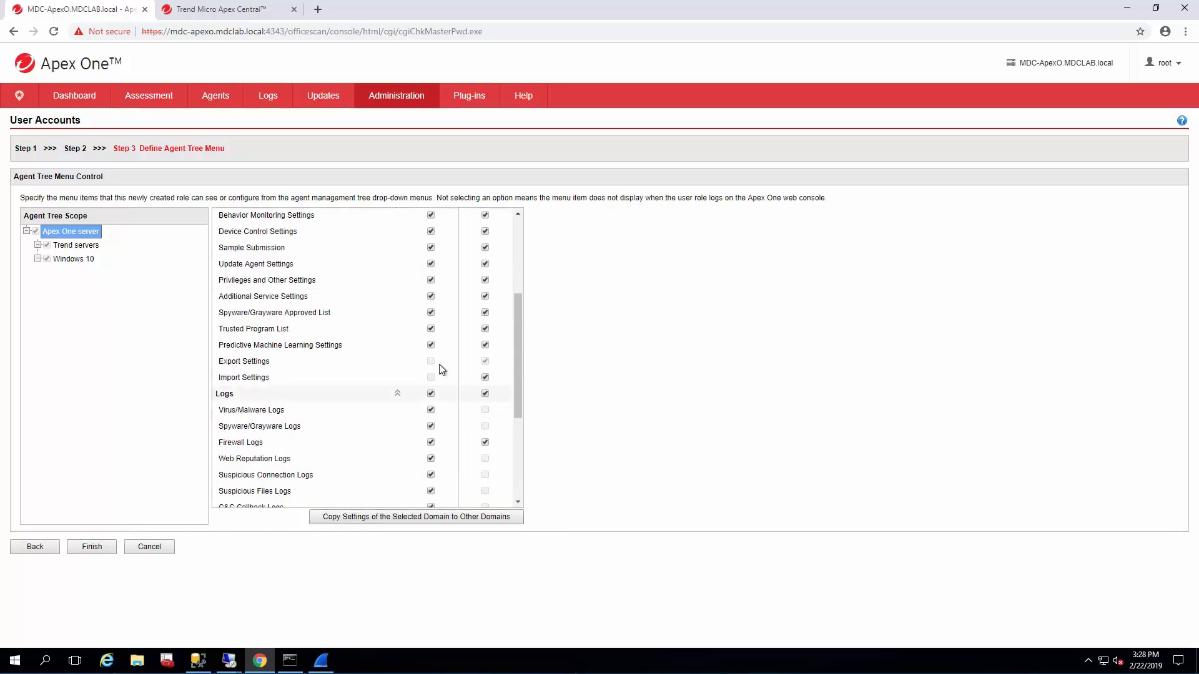
scroll("down", 3)
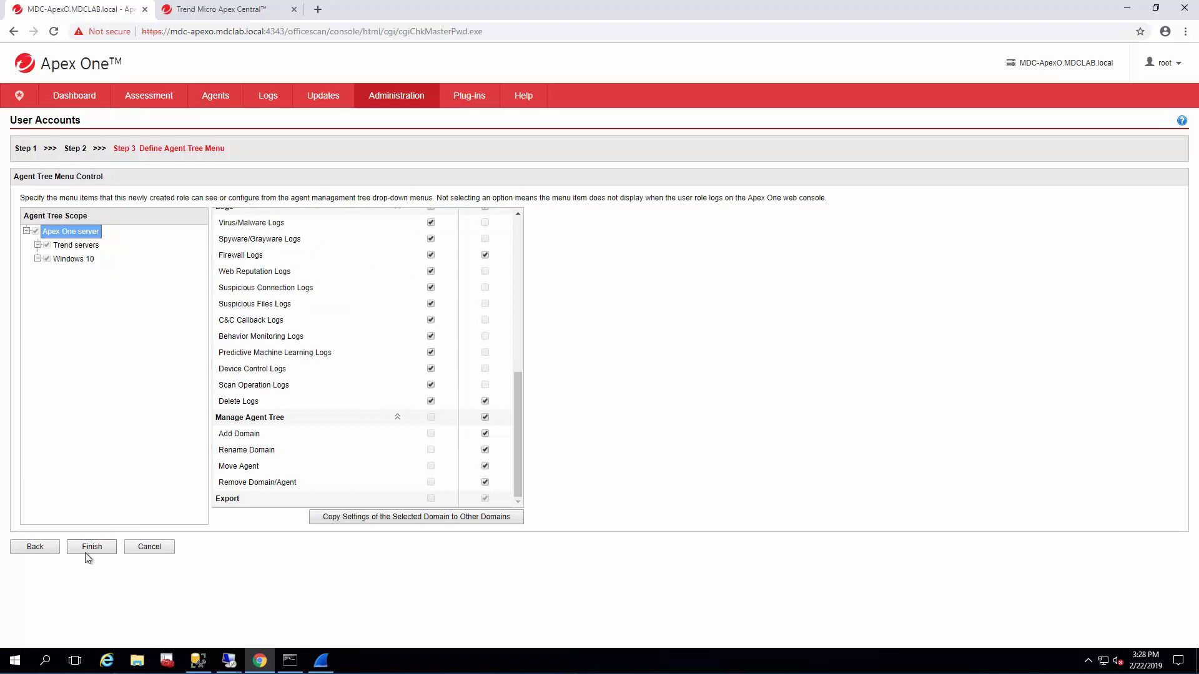
- Finish creating mikkelc as a built-in Administrator and log off the root session
left_click(92, 547)
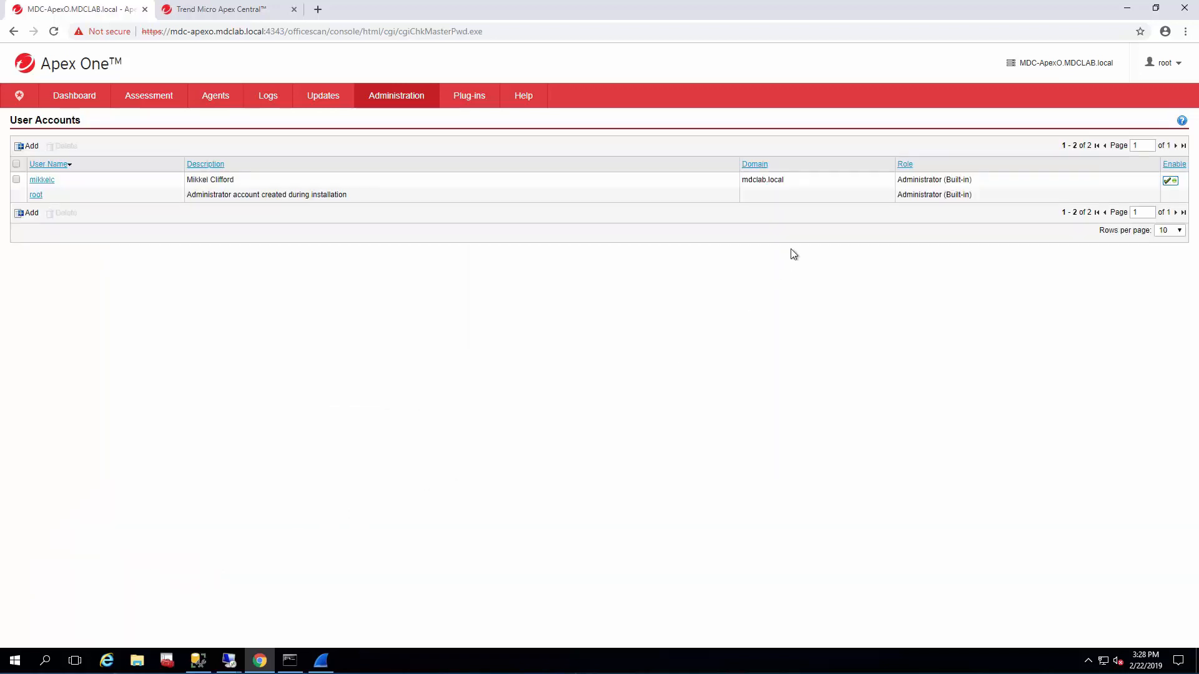
left_click(1162, 62)
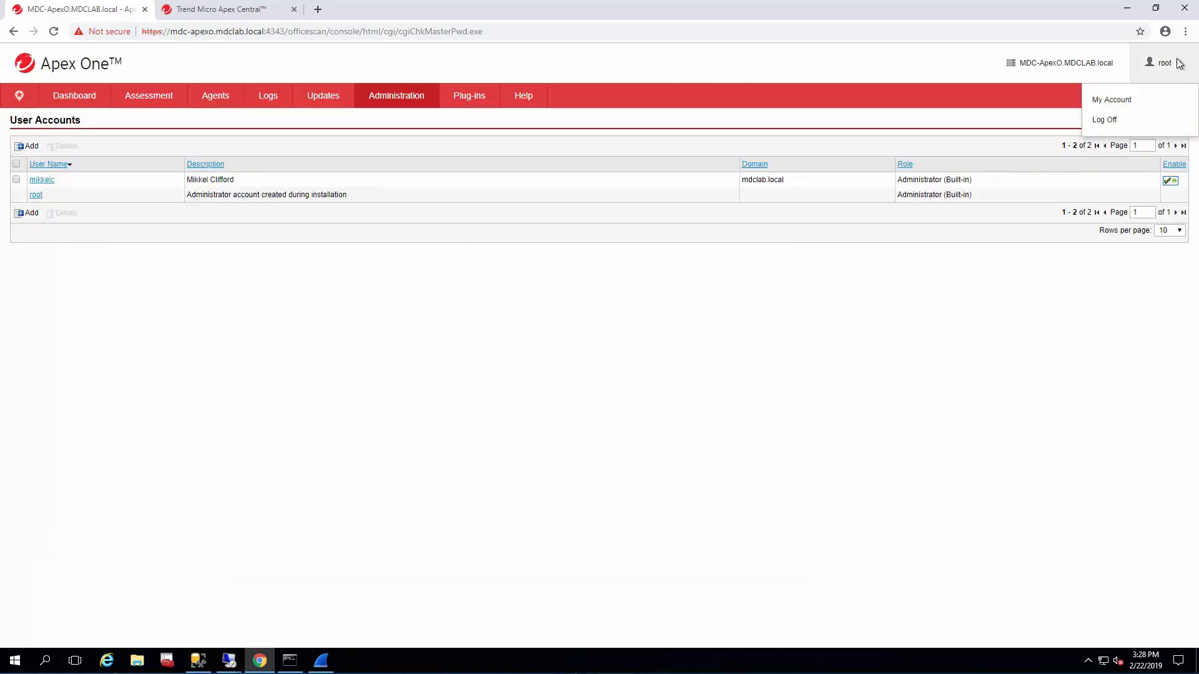
mouse_move(1104, 120)
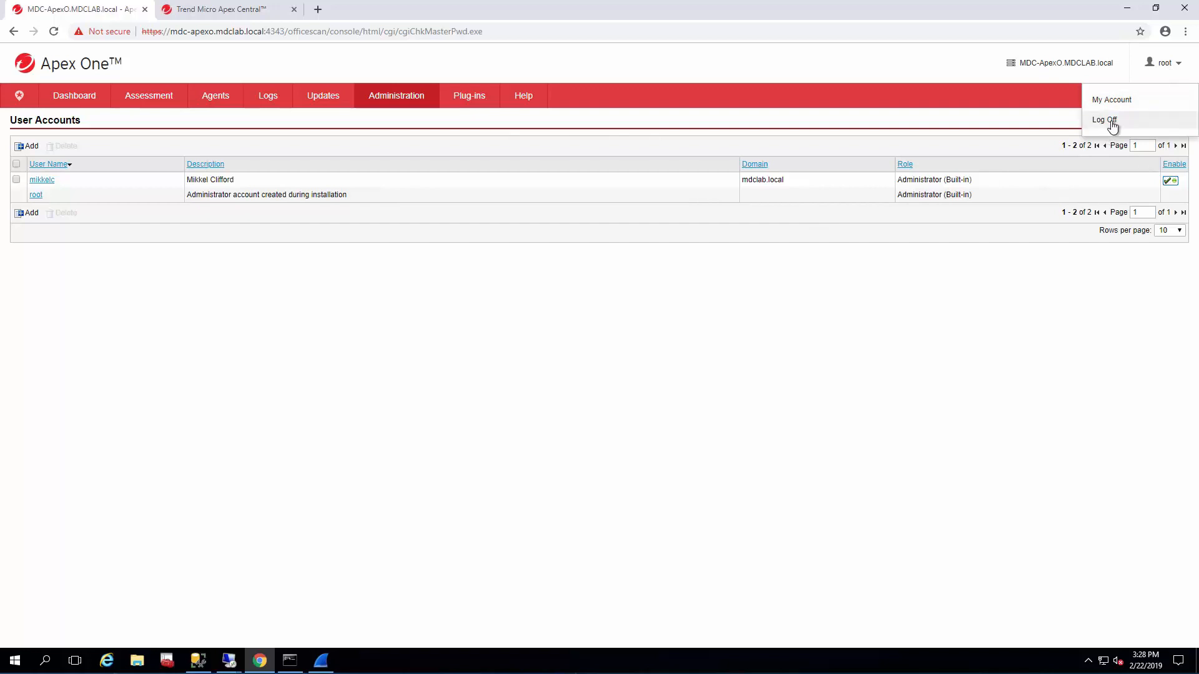
left_click(1104, 119)
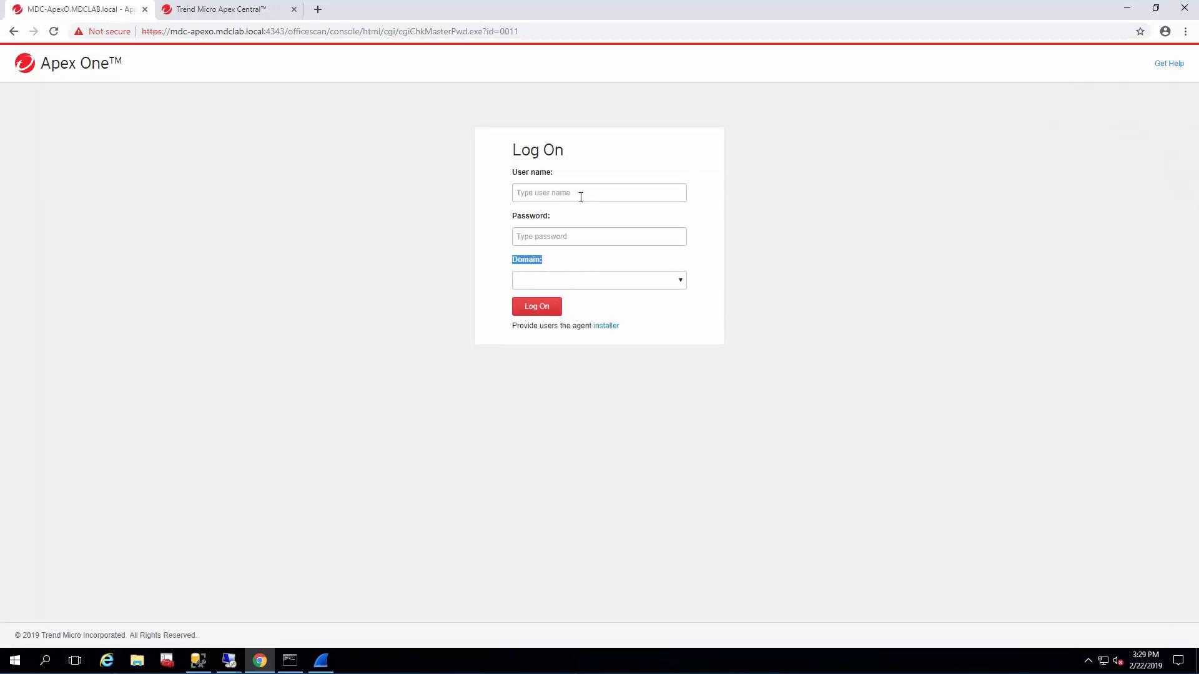
- Log on as mikkelc with the password under domain mdclab.local to reach the dashboard
left_click(598, 192)
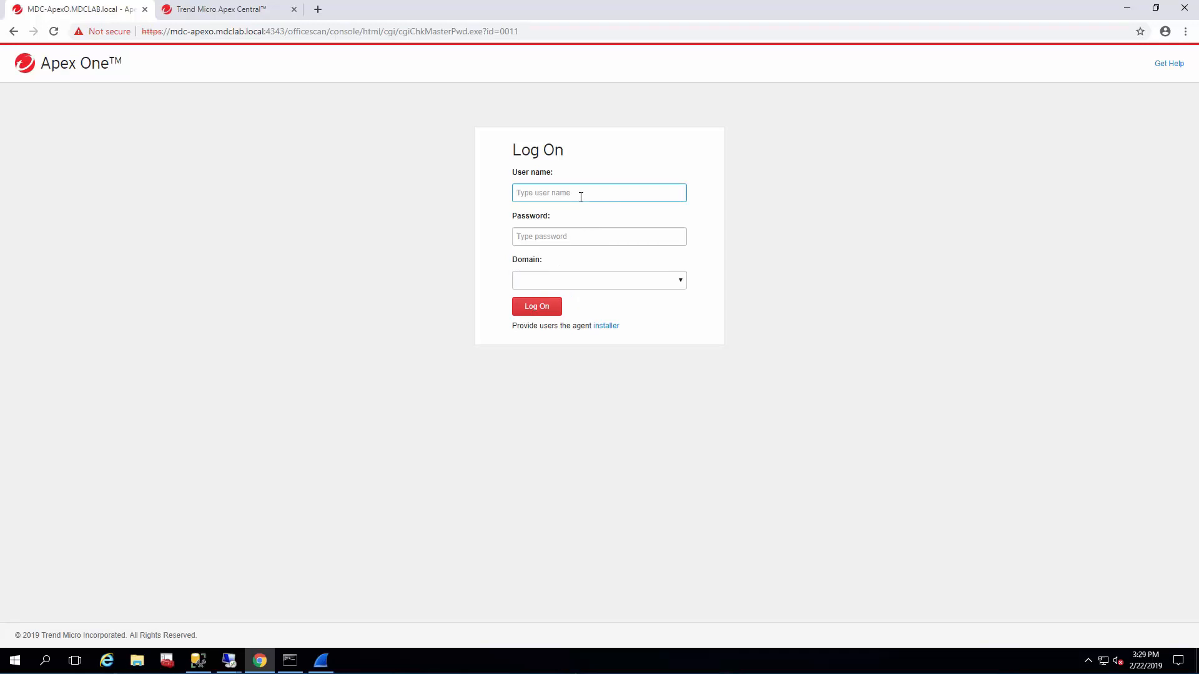
type("md")
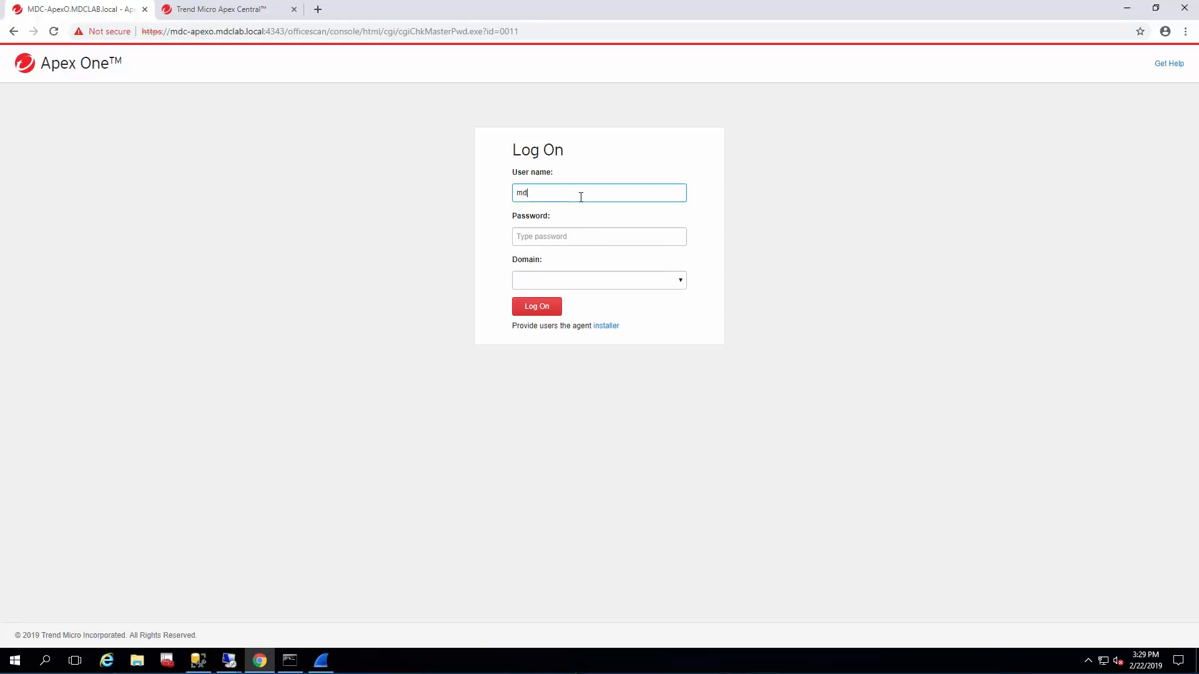
type("c")
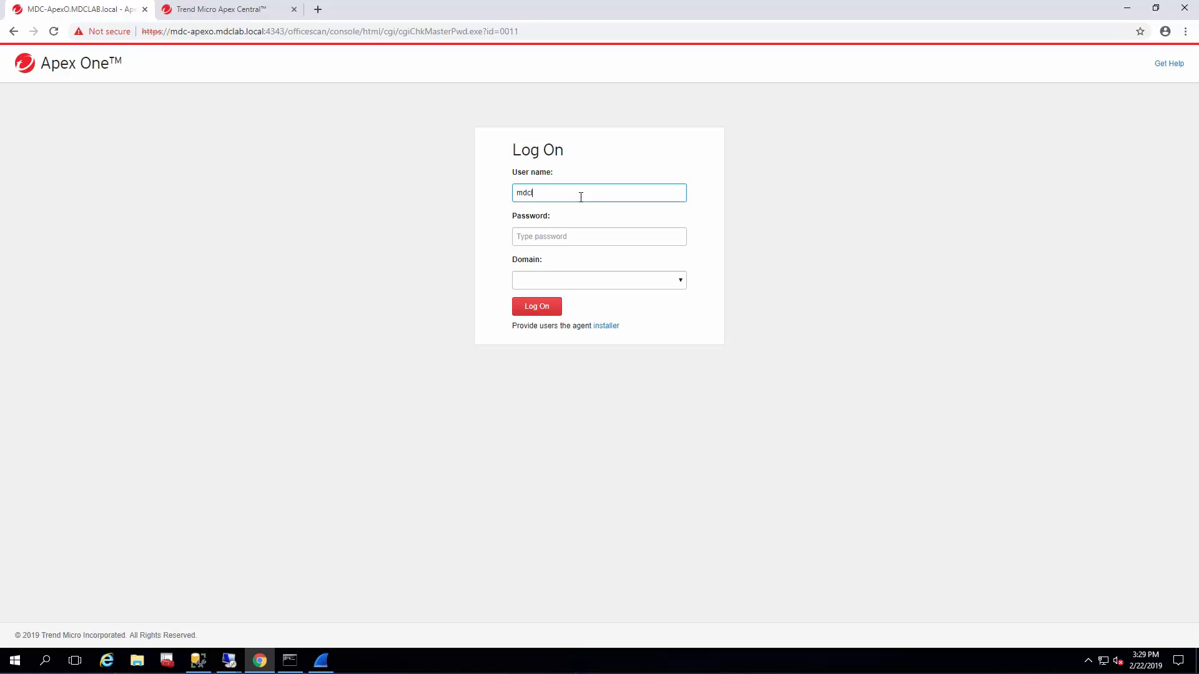
key("Ctrl+a")
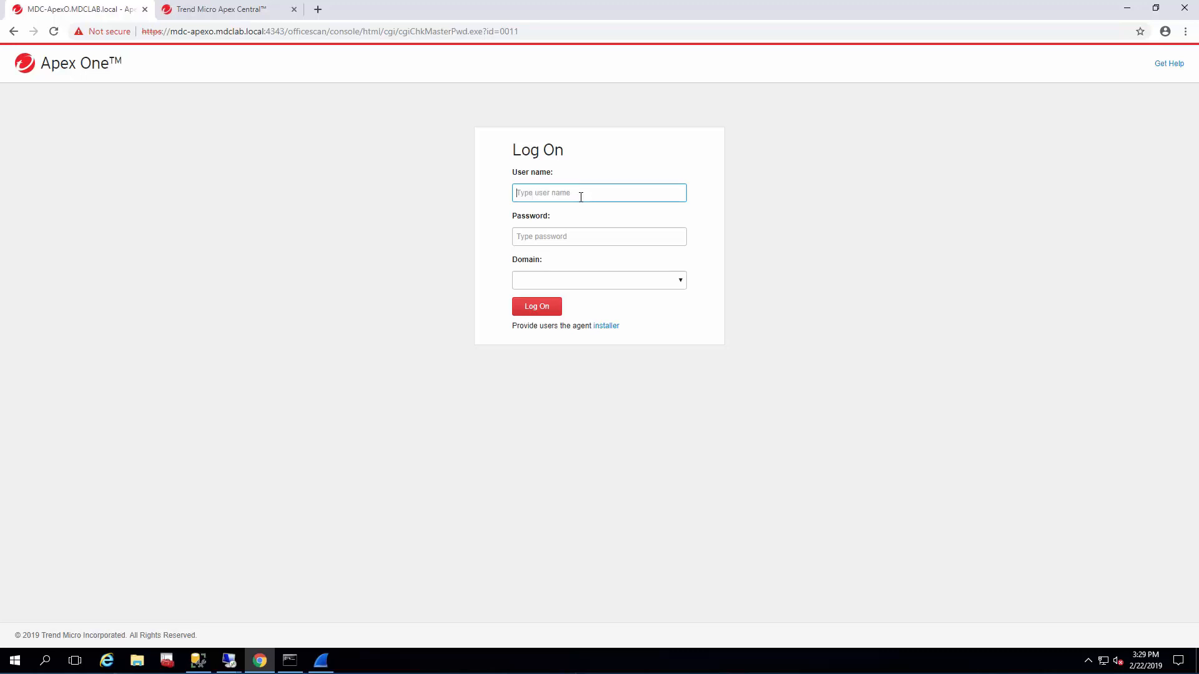
type("mikkelc")
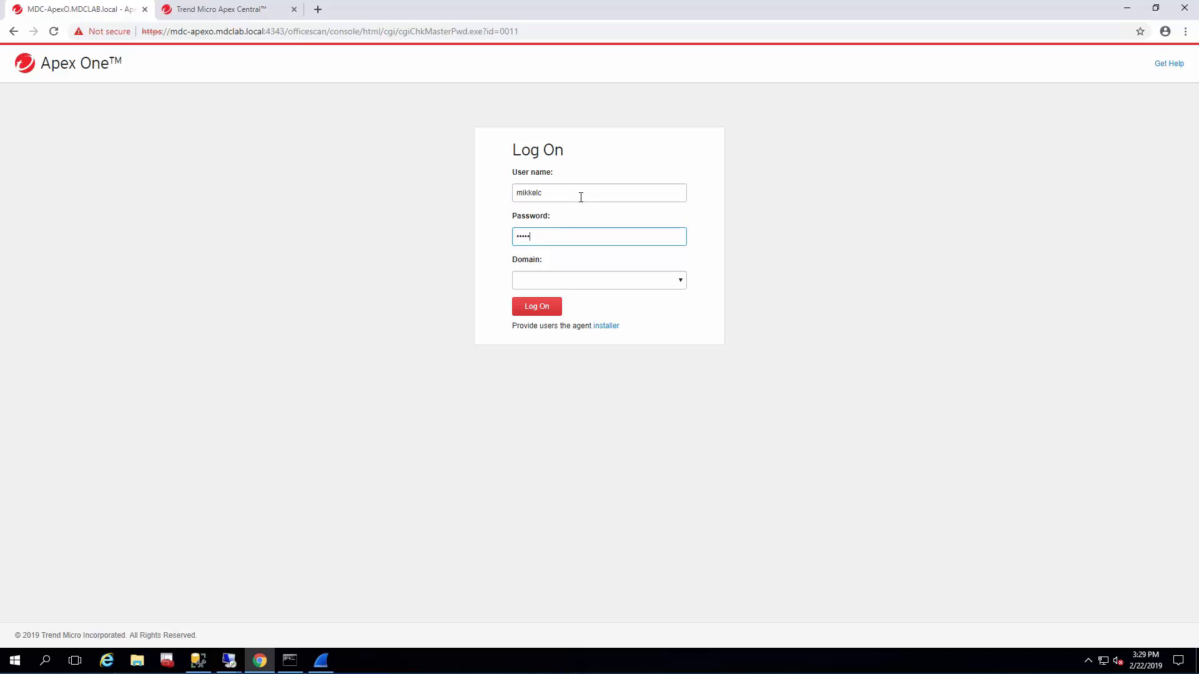
type("password")
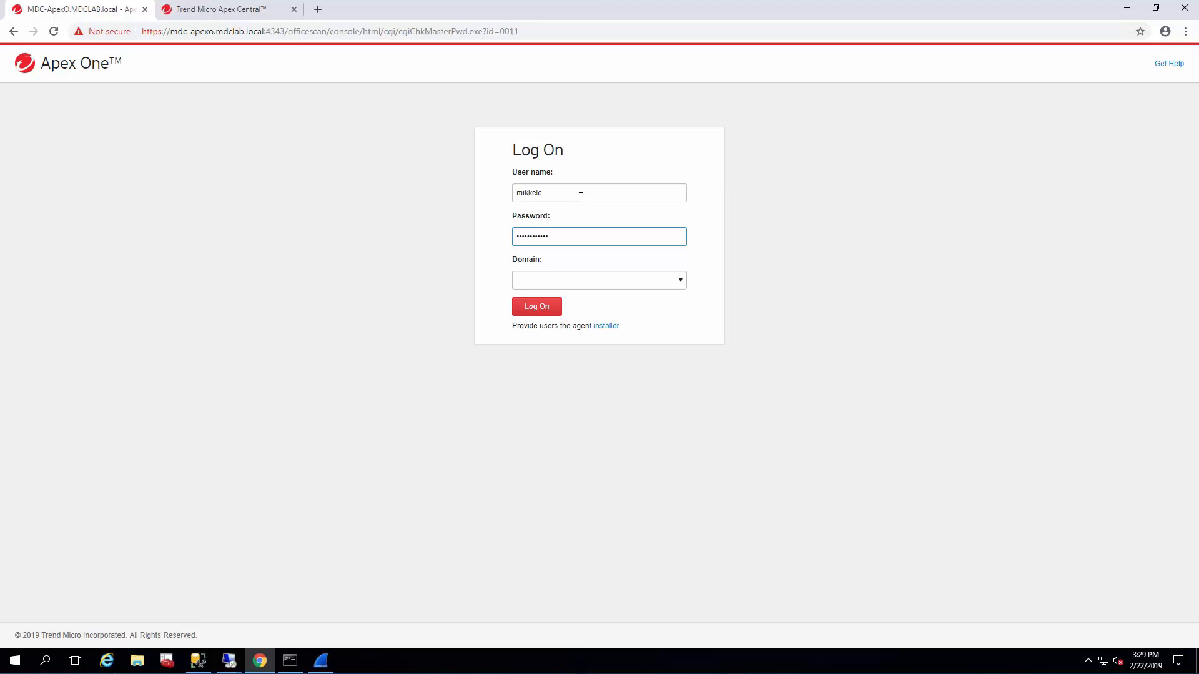
left_click(598, 280)
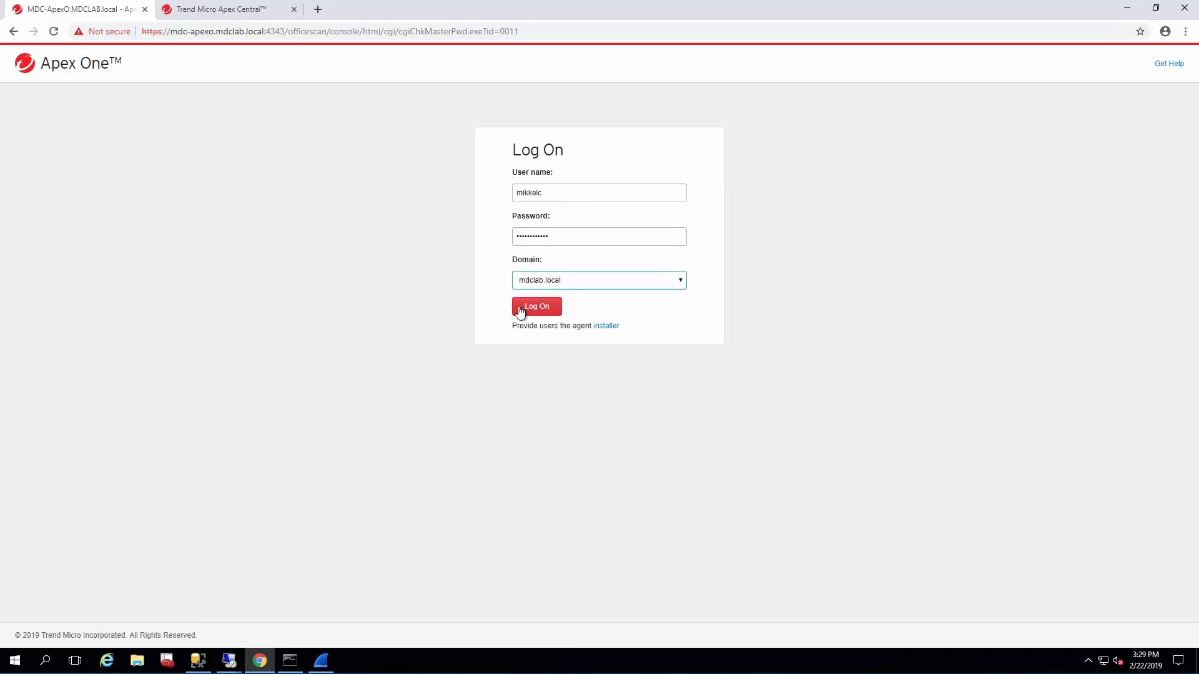
left_click(535, 306)
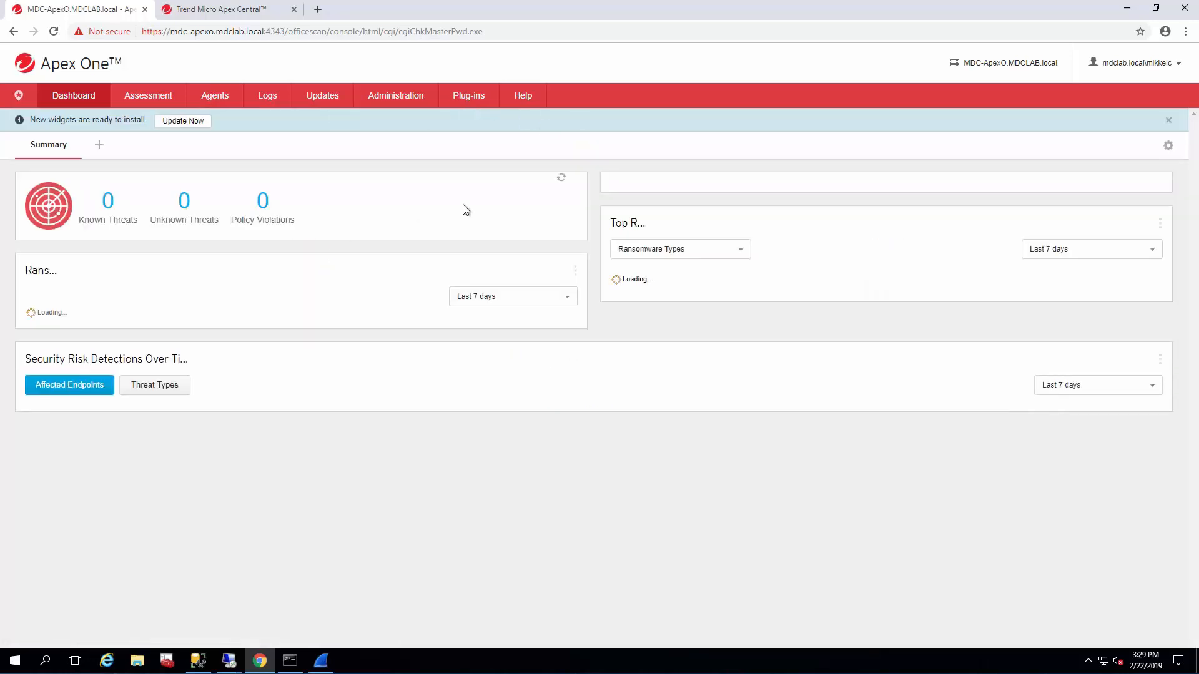
left_click(1135, 62)
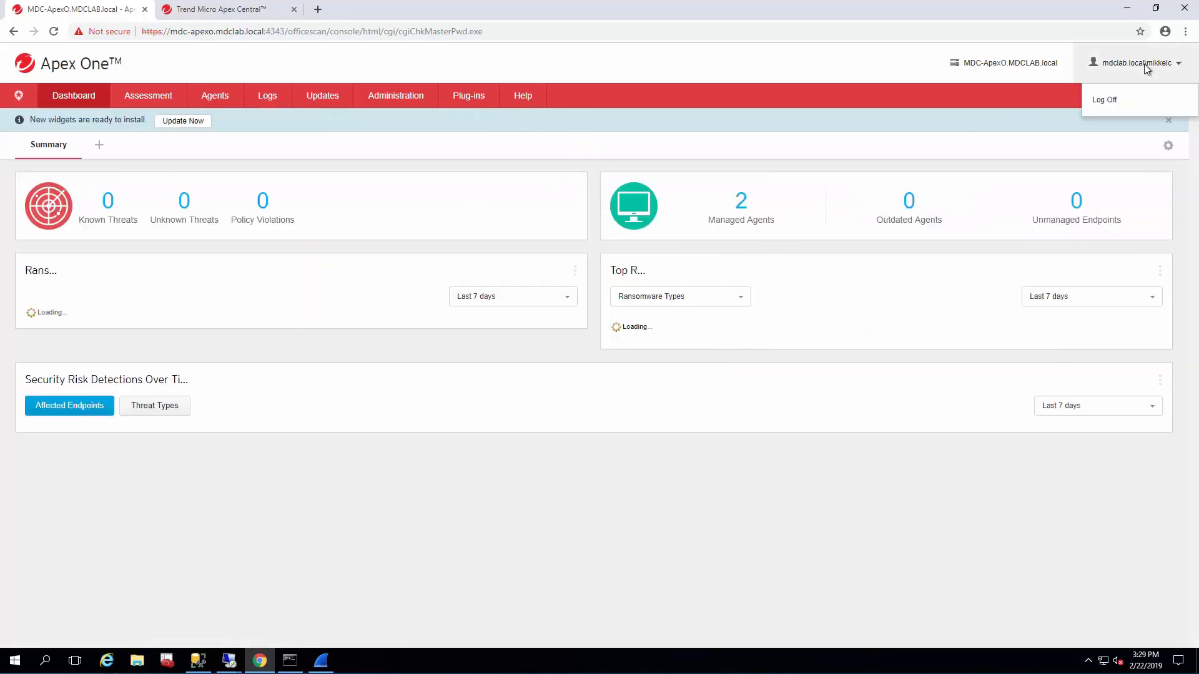
left_click(694, 82)
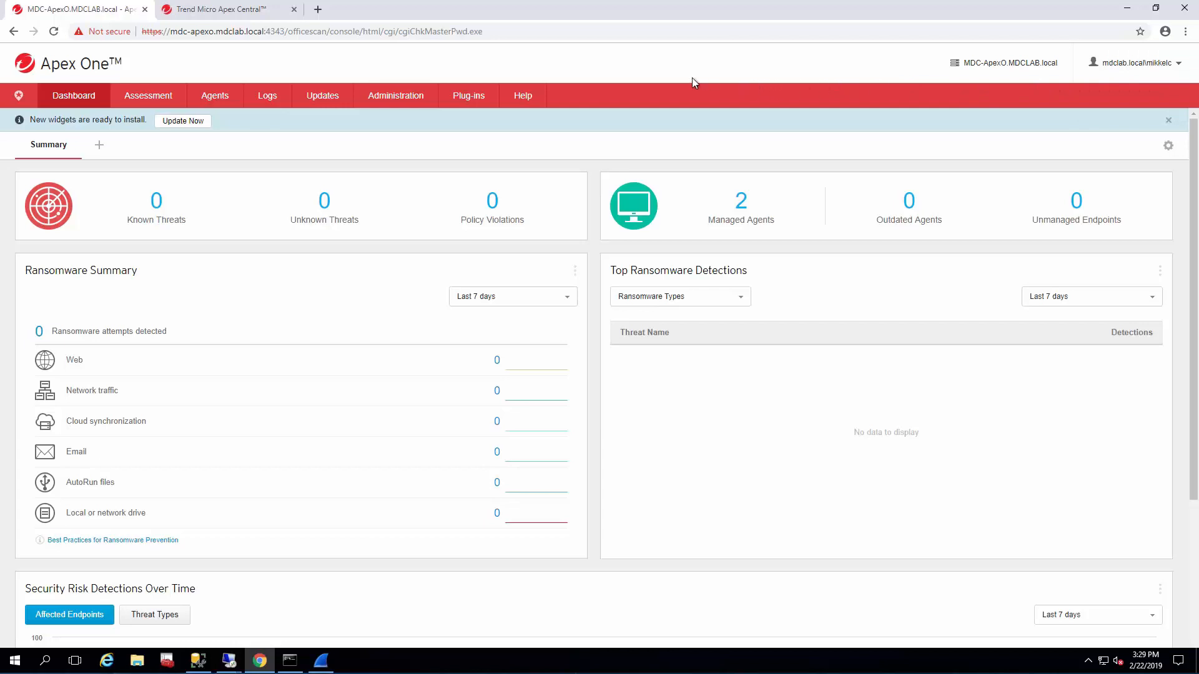
mouse_move(35, 124)
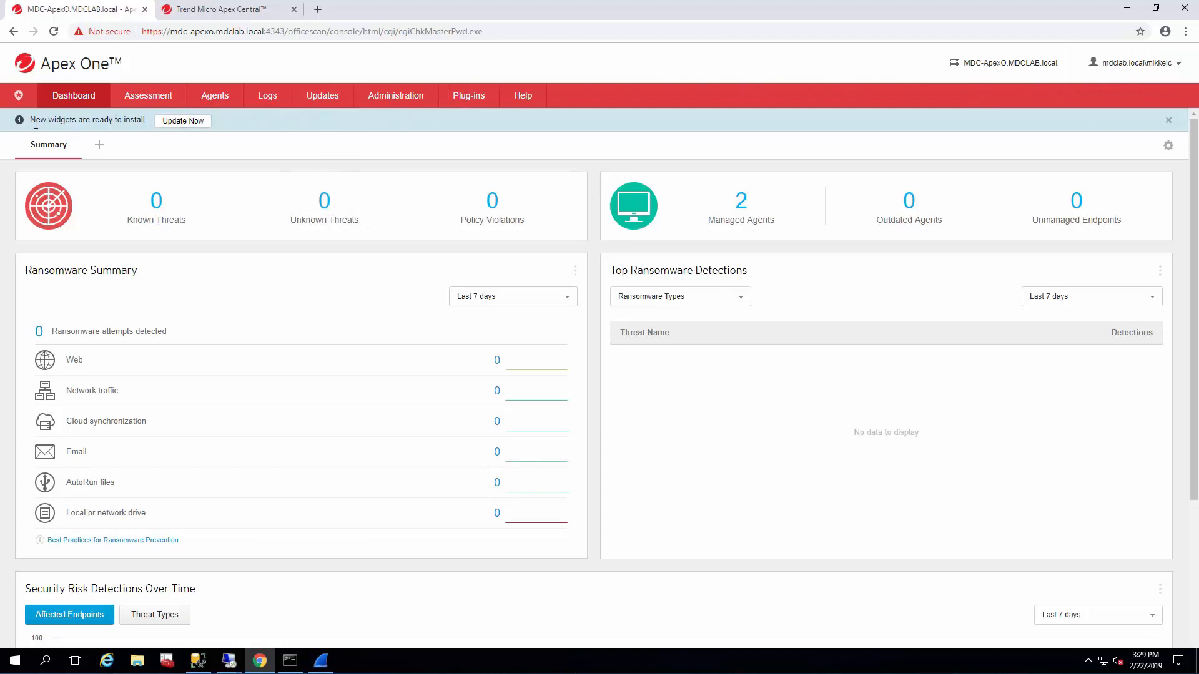